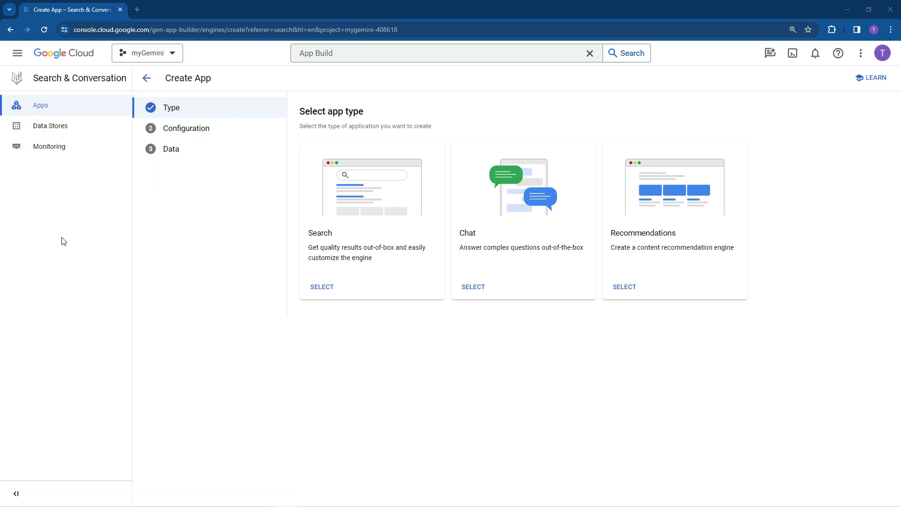
mouse_move(549, 178)
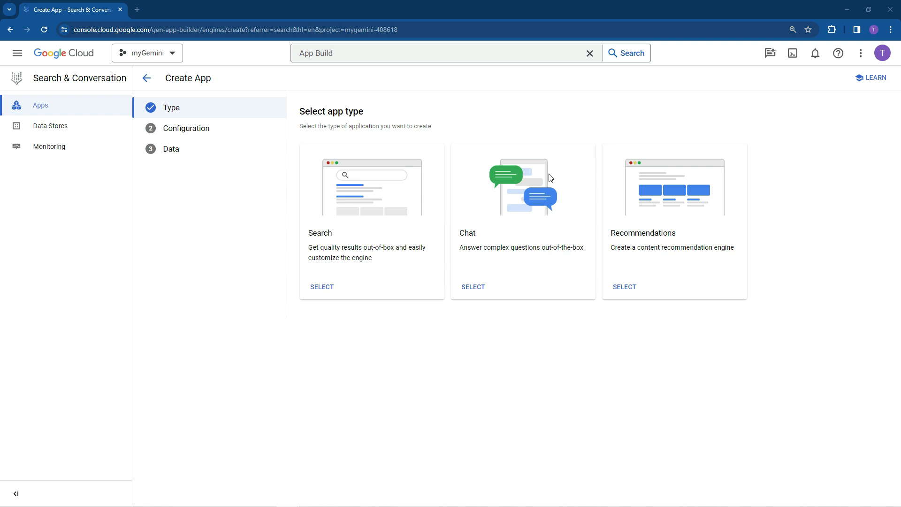
mouse_move(523, 184)
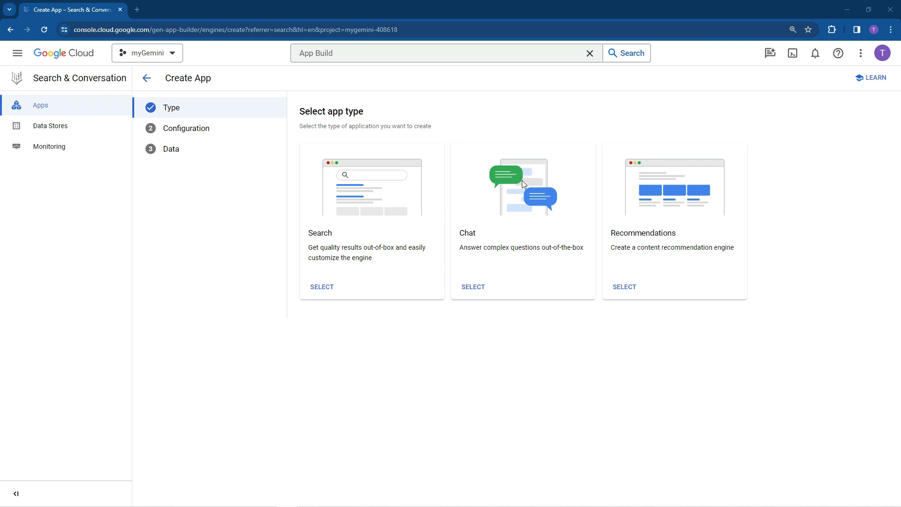
mouse_move(530, 194)
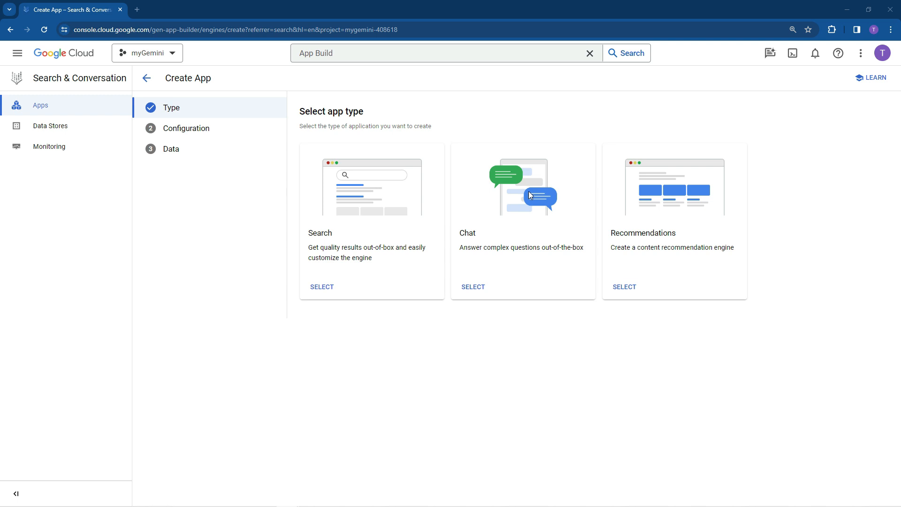
mouse_move(485, 203)
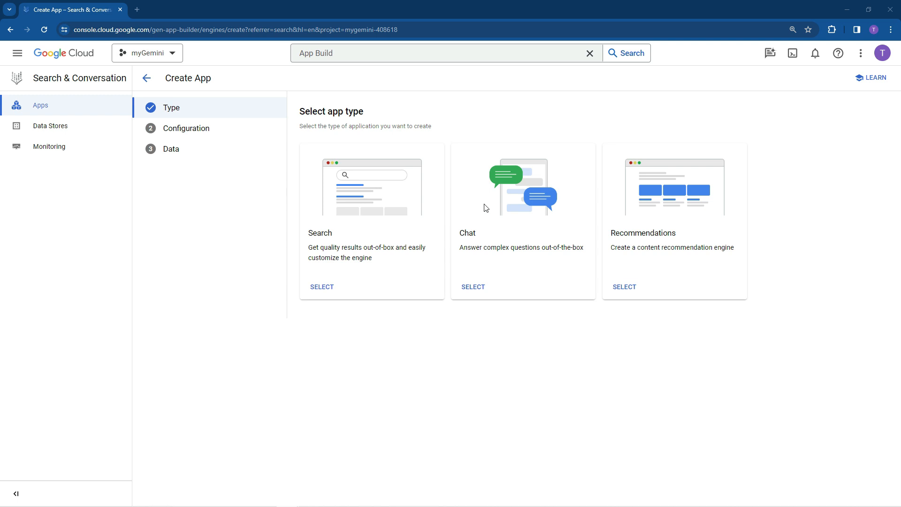
mouse_move(453, 224)
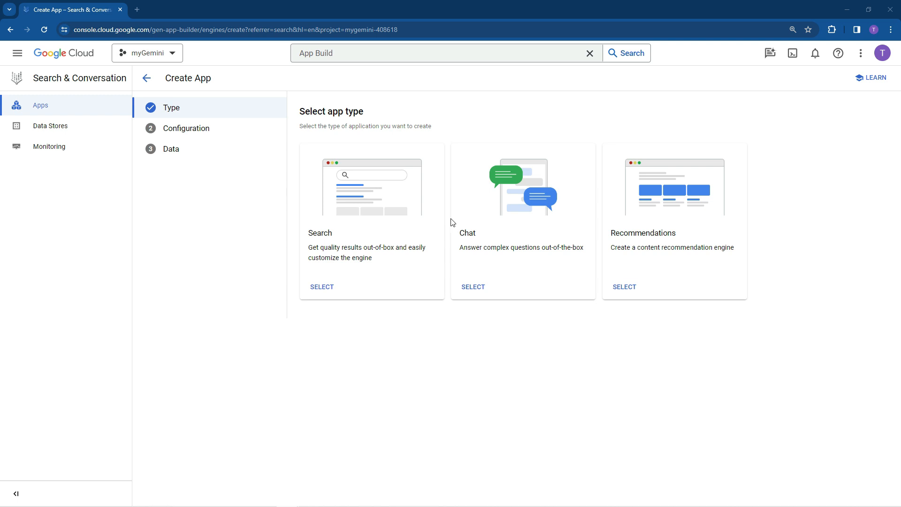
mouse_move(546, 216)
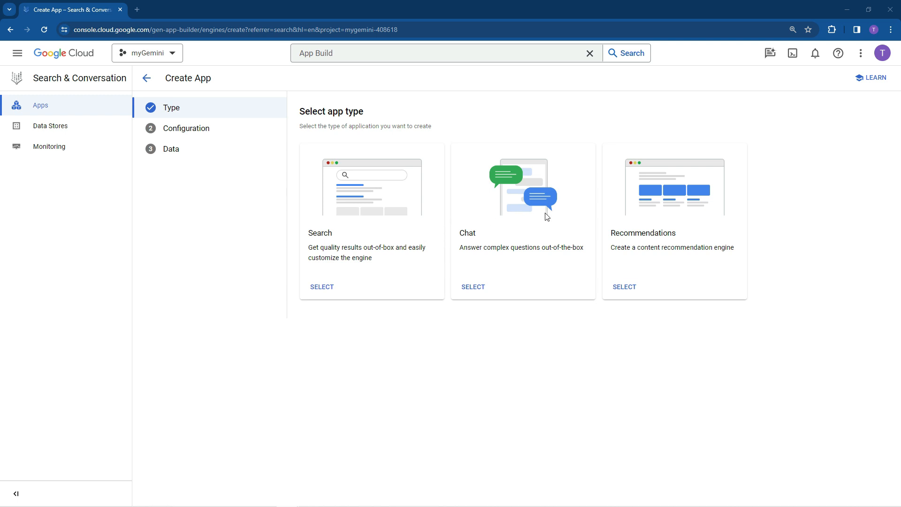
mouse_move(484, 299)
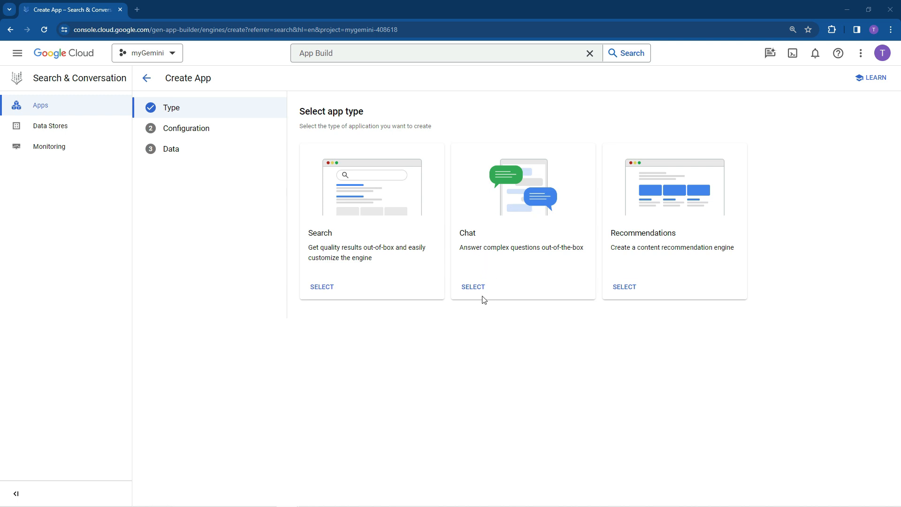
mouse_move(466, 286)
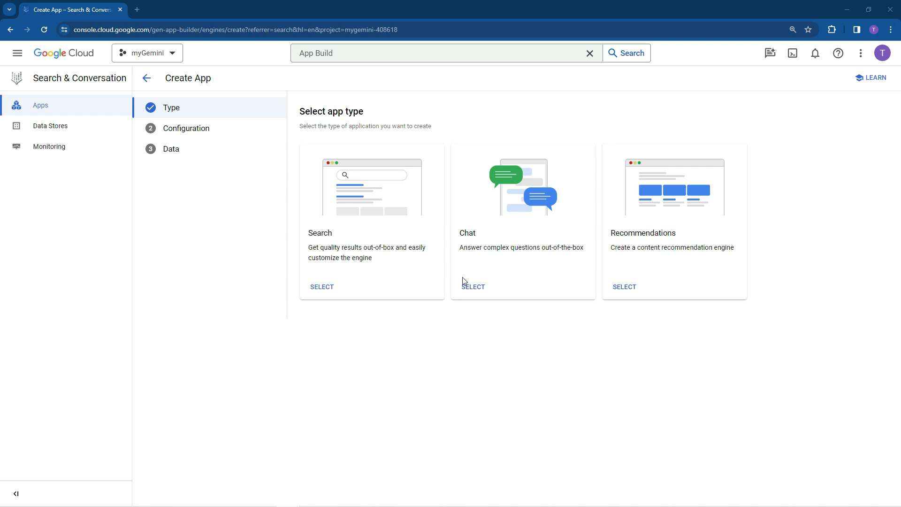
mouse_move(473, 279)
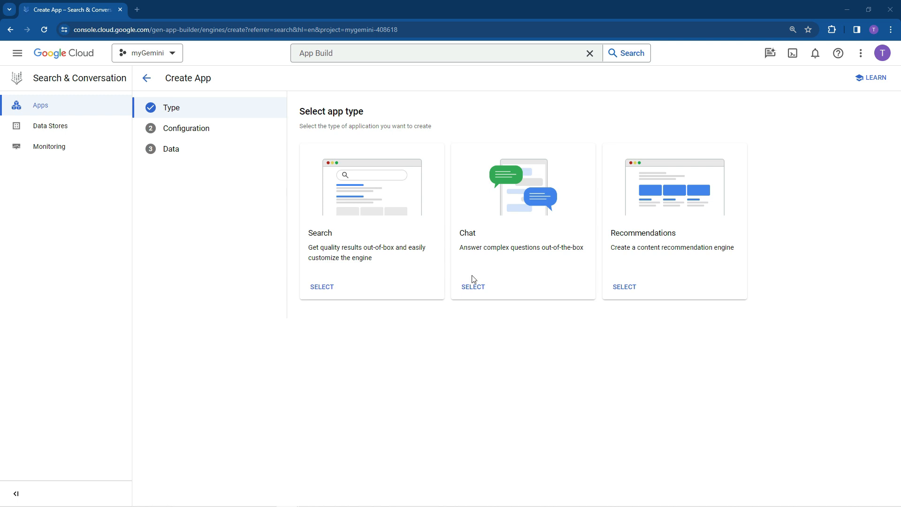
mouse_move(453, 186)
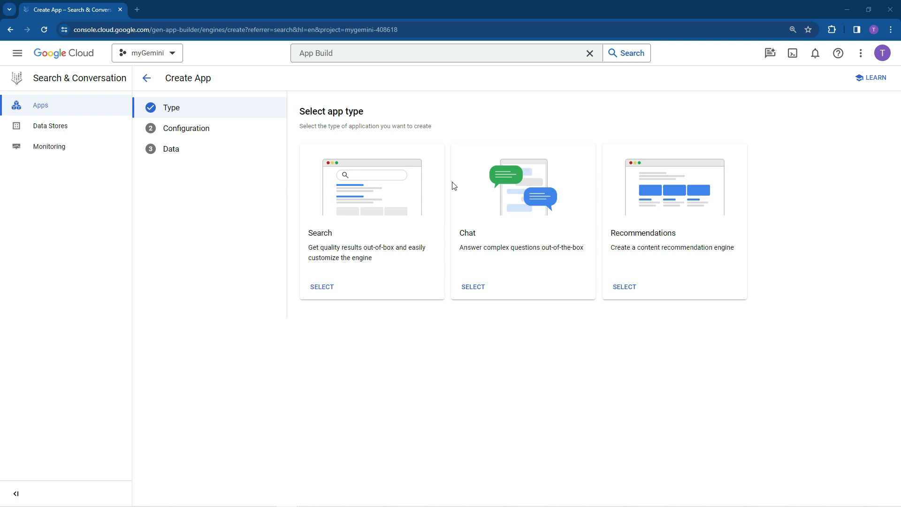
mouse_move(472, 287)
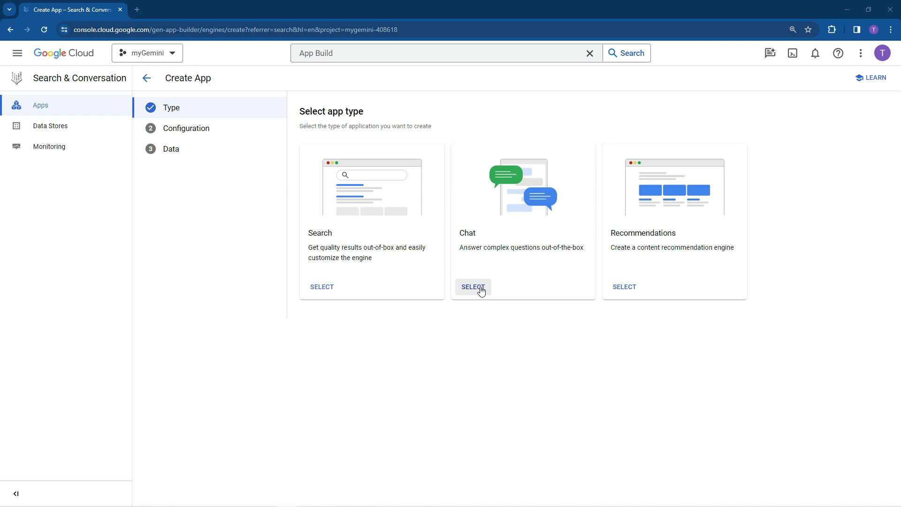
- Choose the Chat app type and name the agent 1stForData_agent
left_click(472, 287)
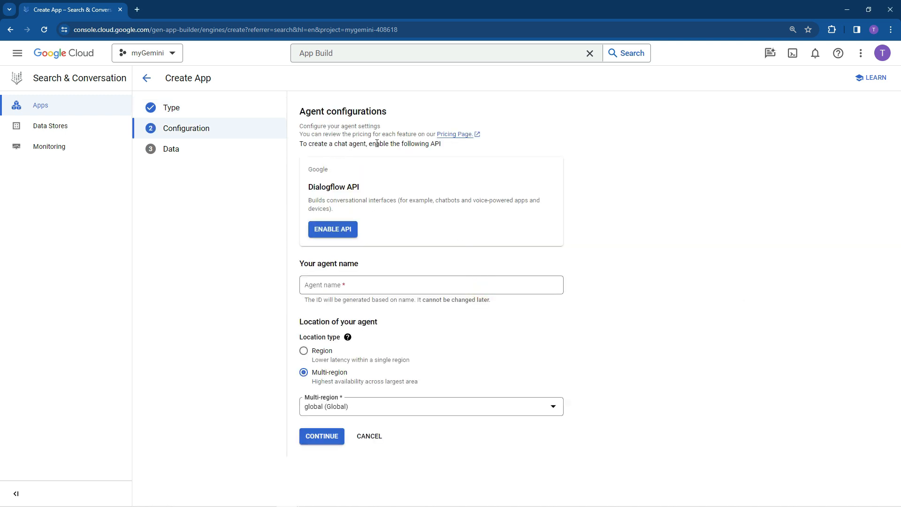
mouse_move(376, 142)
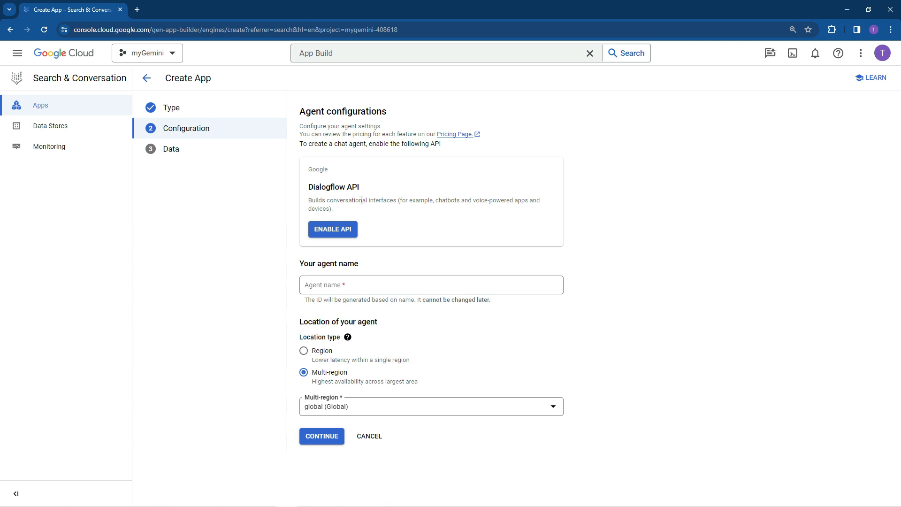
mouse_move(324, 198)
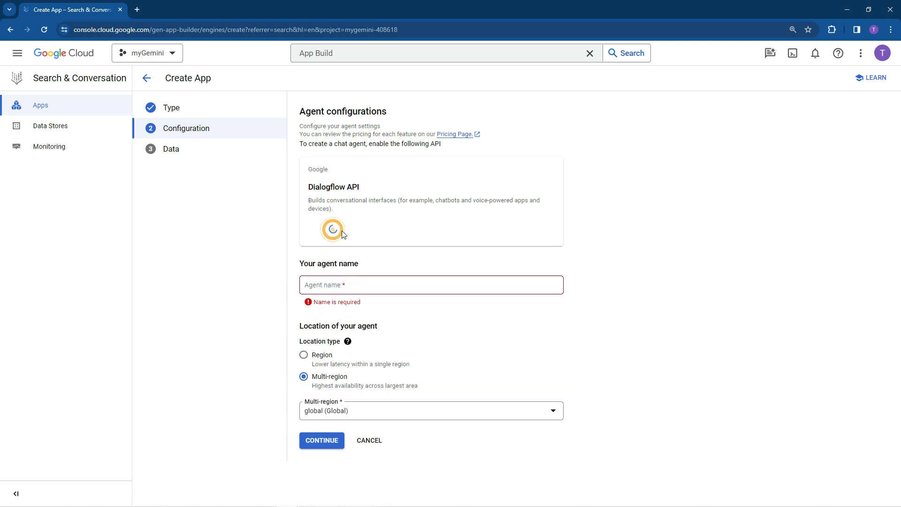
mouse_move(358, 216)
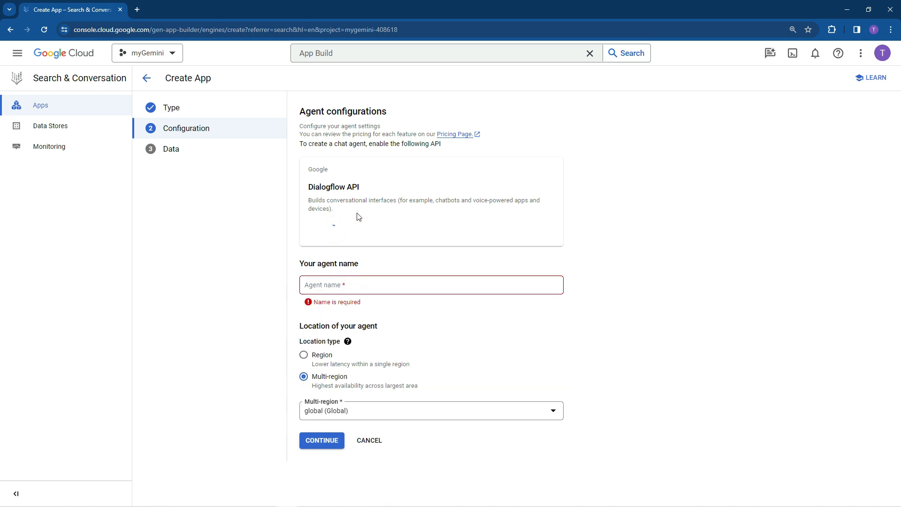
type("1stForData")
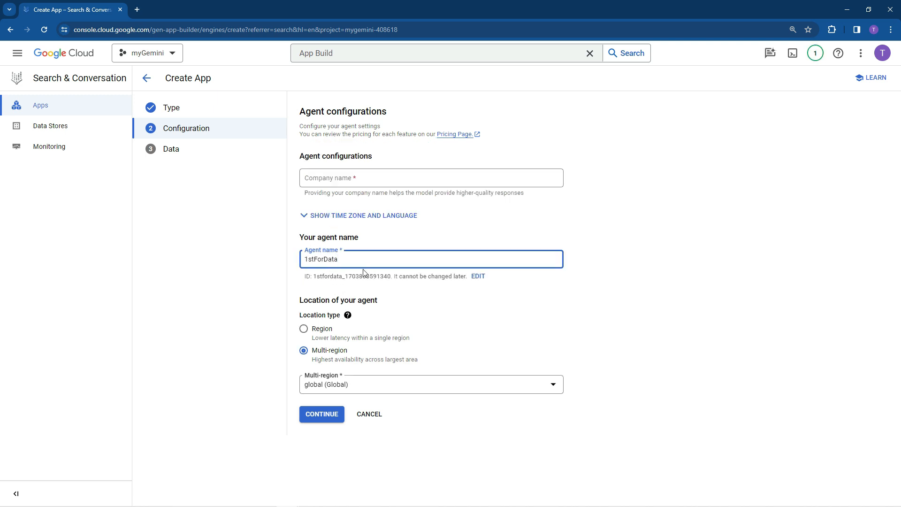
type("_age")
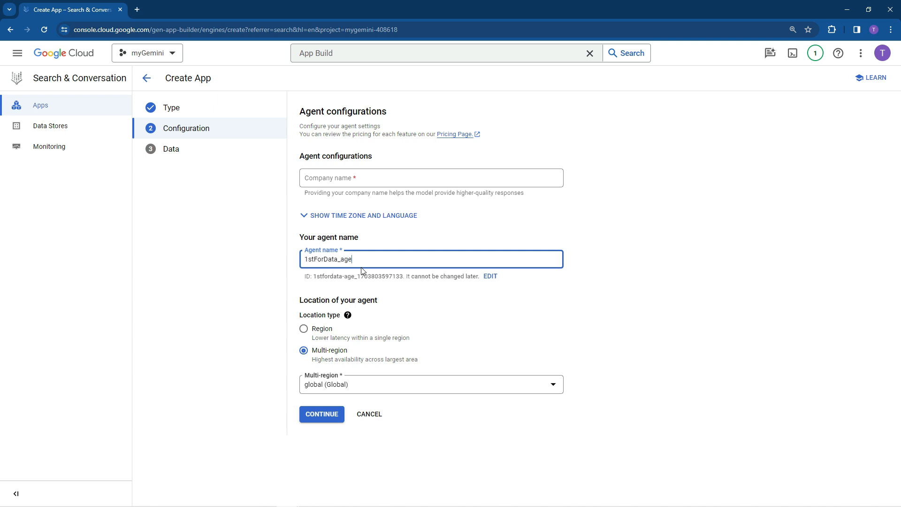
type("nt")
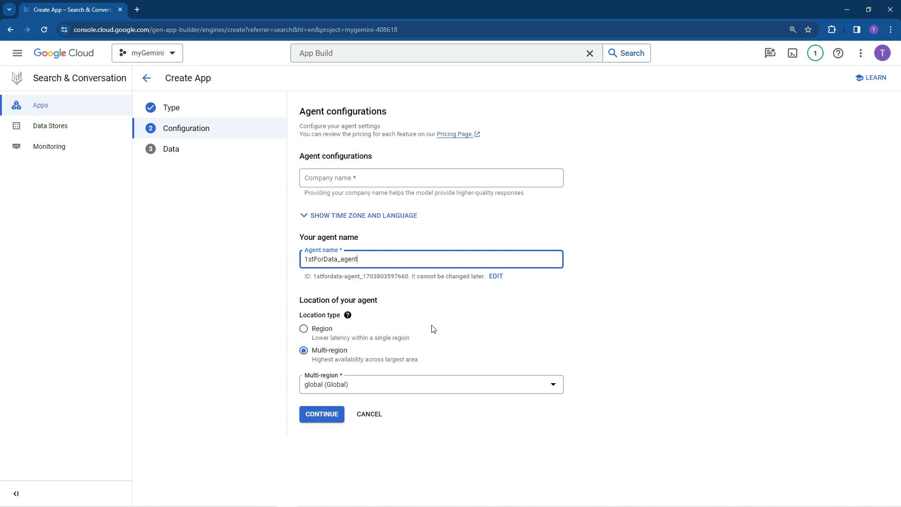
- Set the company name to 1stforData.com and reveal the time zone and language settings
left_click(347, 314)
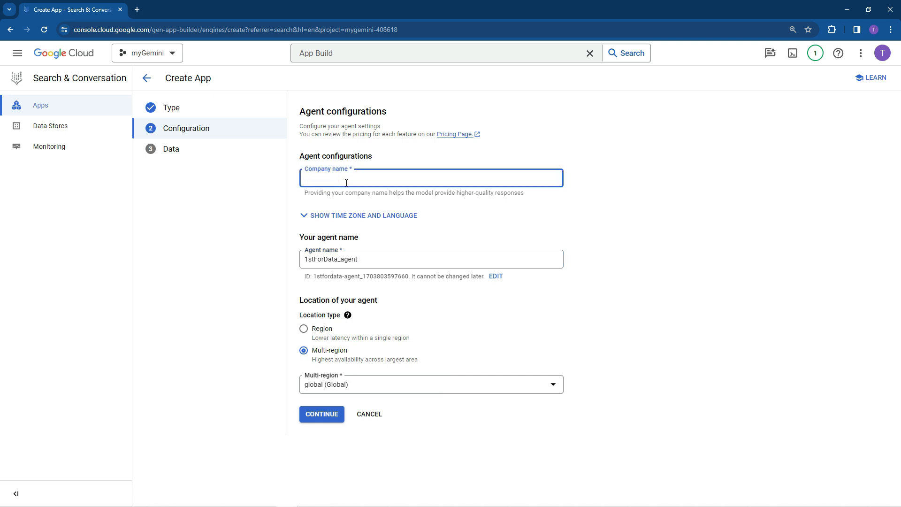
type("1stforDat")
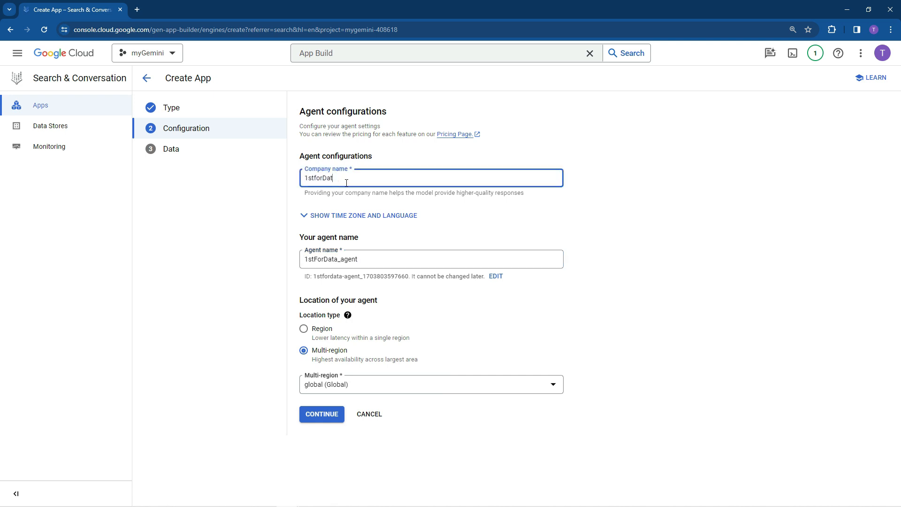
type("a.com")
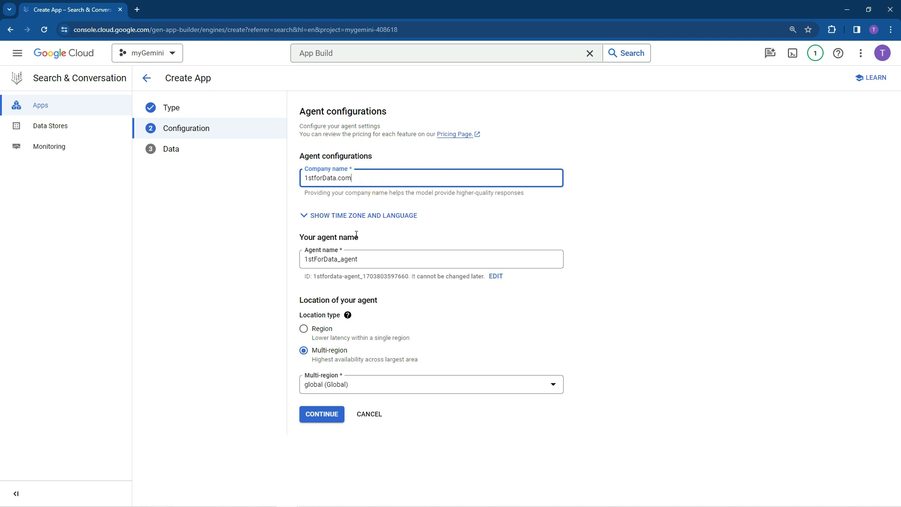
left_click(363, 214)
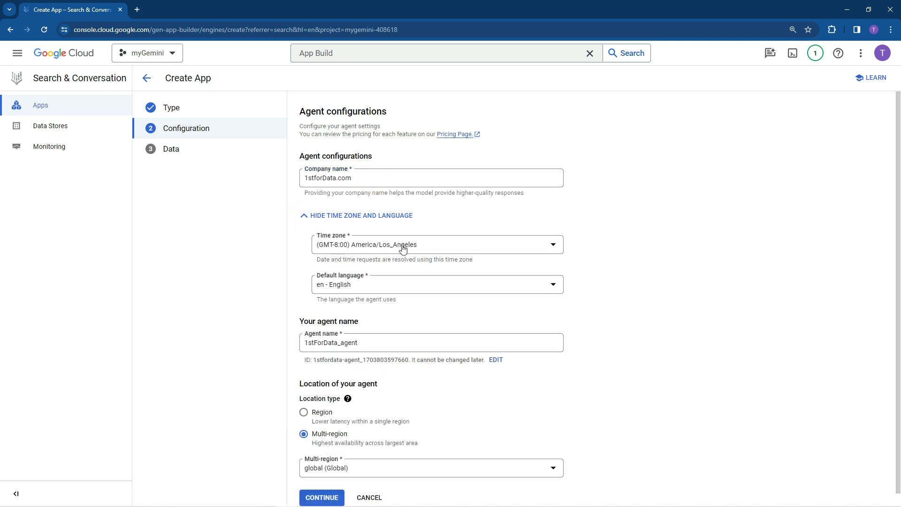
scroll("down", 3)
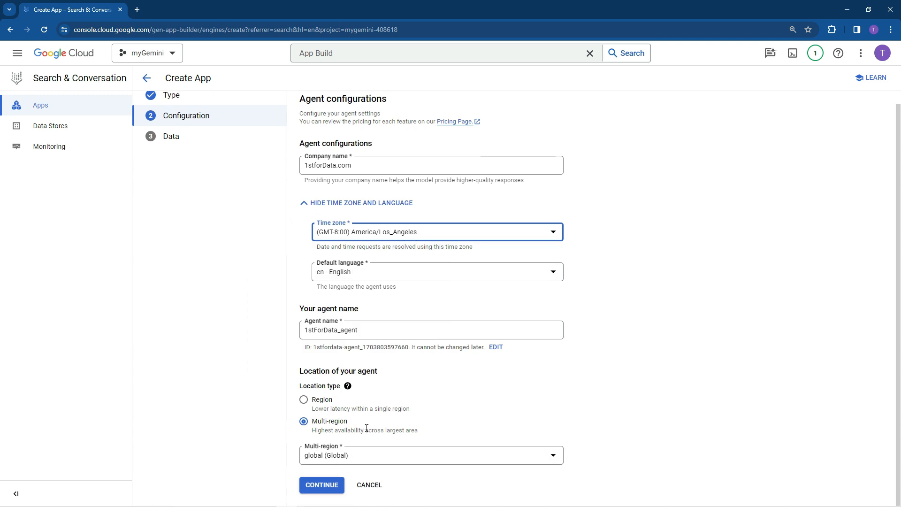
mouse_move(434, 413)
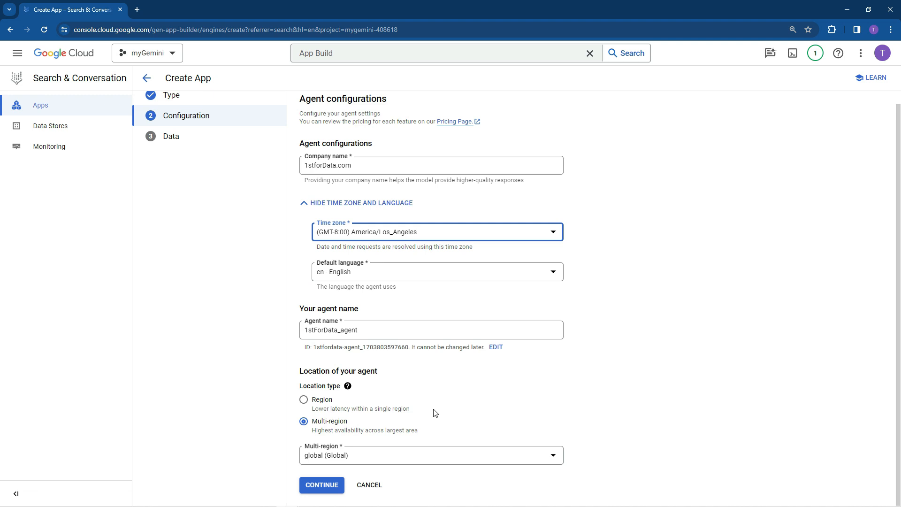
mouse_move(345, 445)
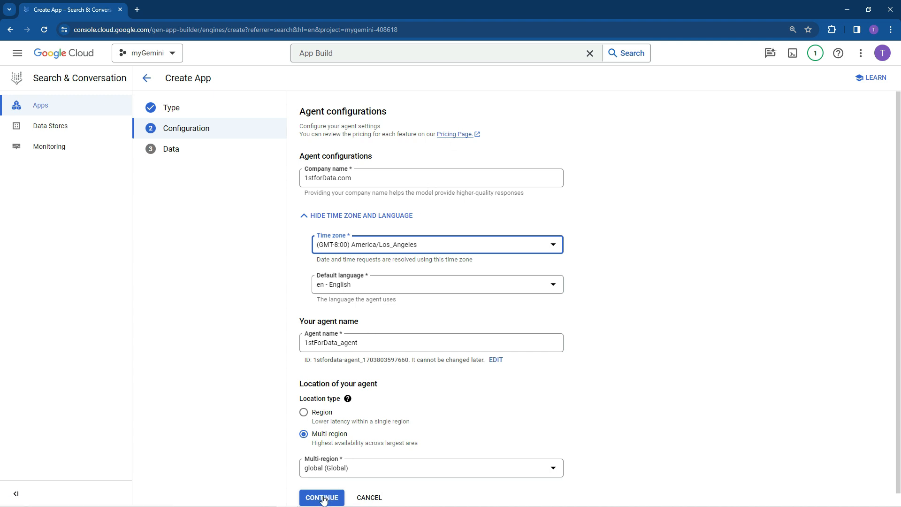
- Create a Website URLs data store for the site and name it myWebsite
left_click(320, 497)
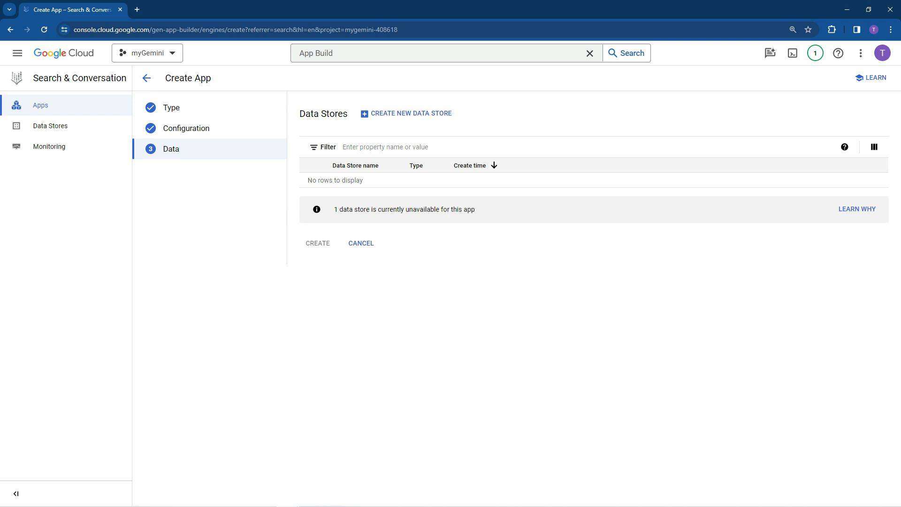
left_click(410, 114)
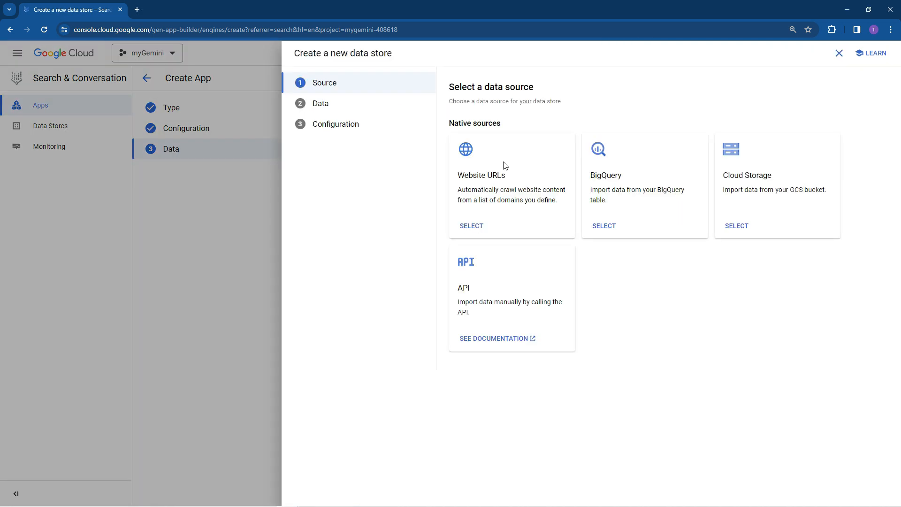
mouse_move(473, 185)
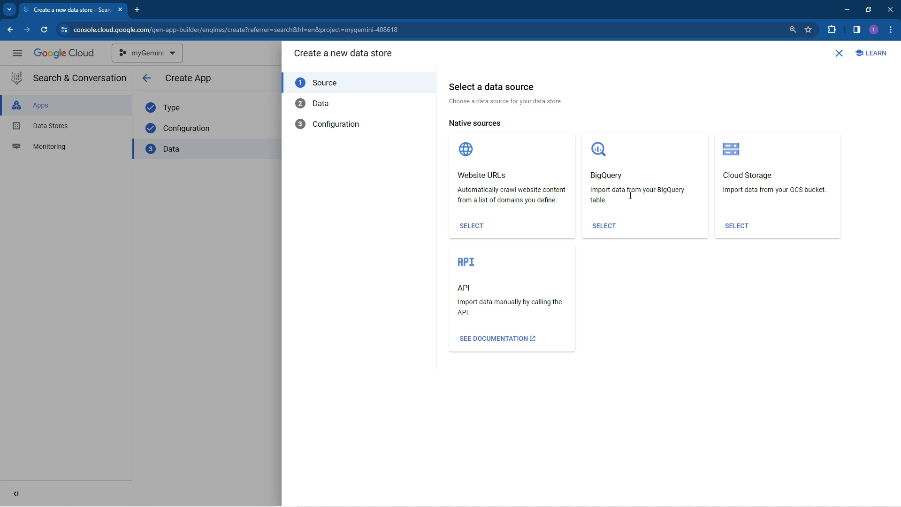
mouse_move(506, 300)
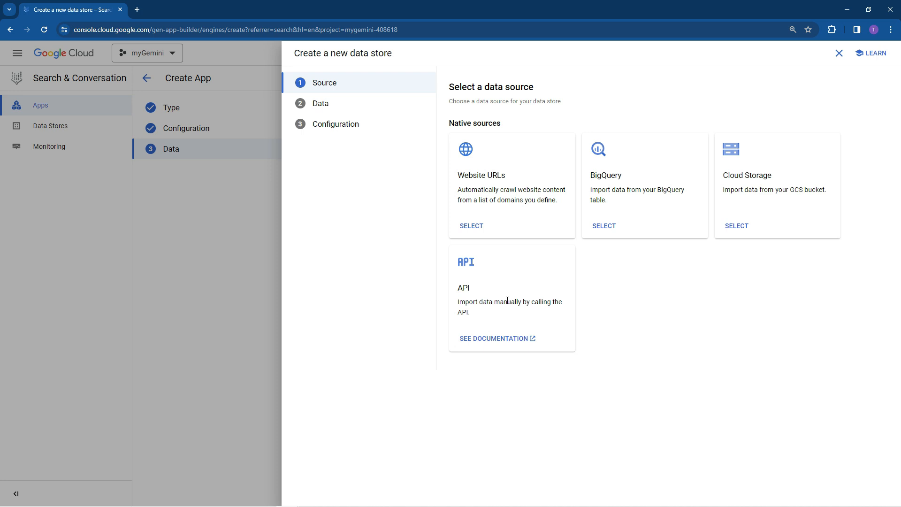
left_click(470, 225)
type("*.1stfordata.com/*")
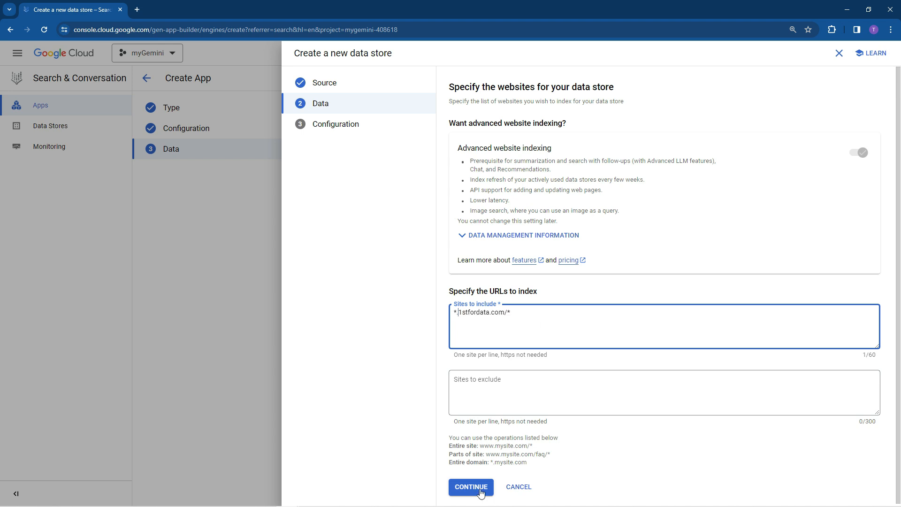
left_click(470, 487)
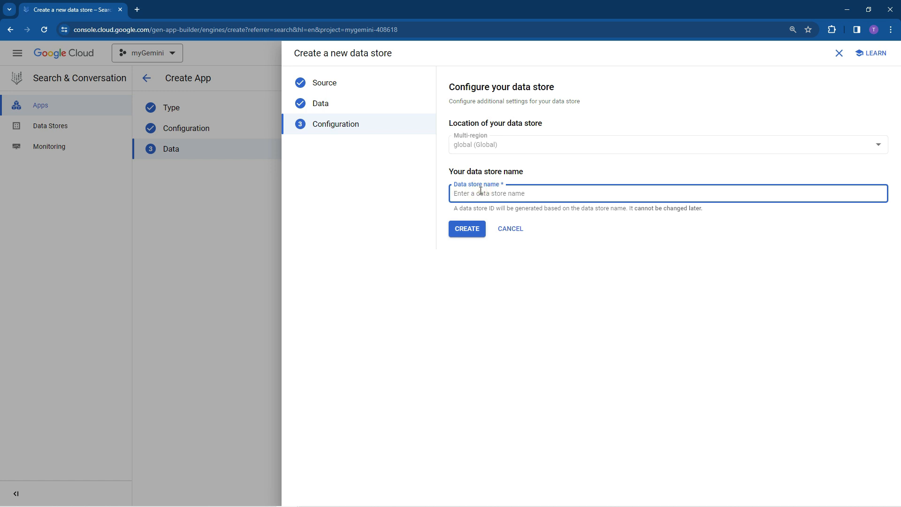
type("myWebs")
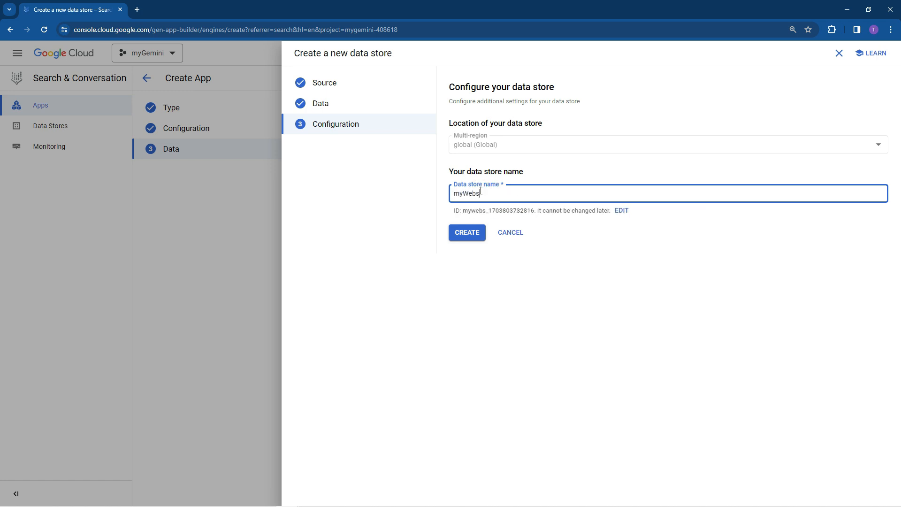
left_click(466, 231)
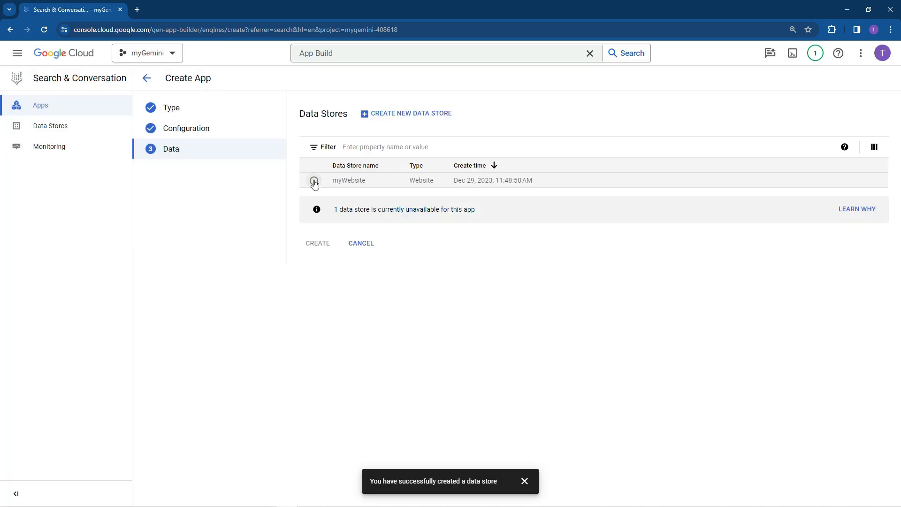
- Select the myWebsite data store and create the 1stForData_agent app
left_click(313, 180)
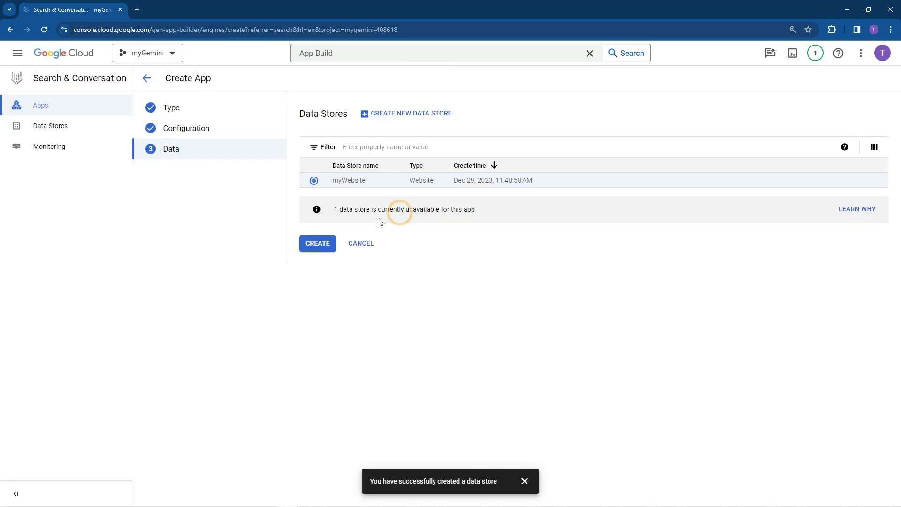
left_click(318, 243)
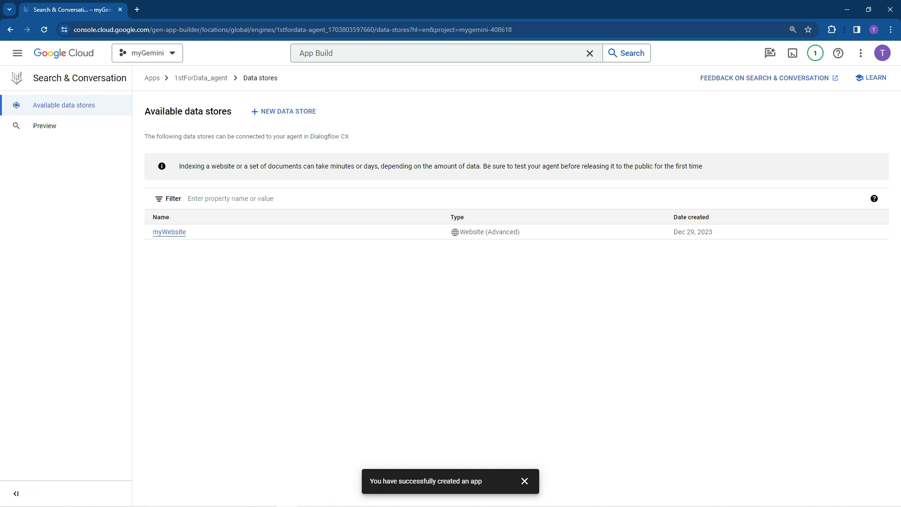
mouse_move(296, 130)
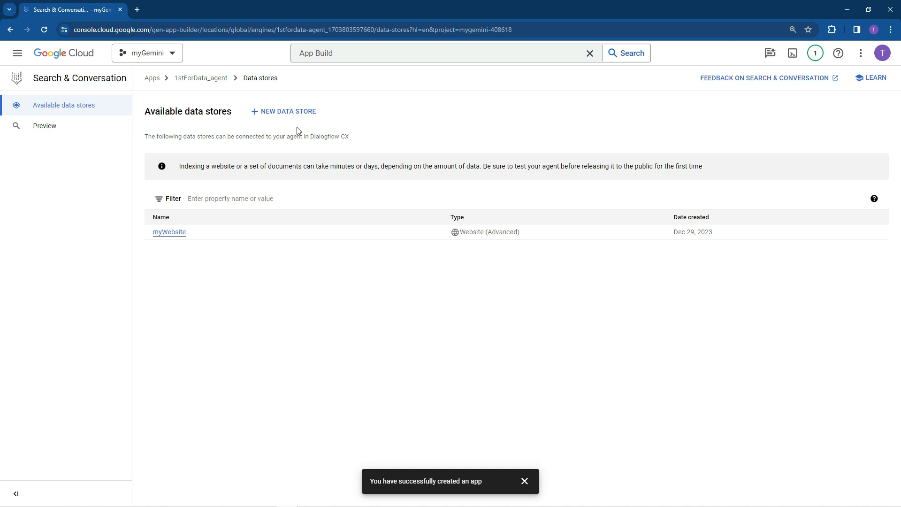
mouse_move(169, 235)
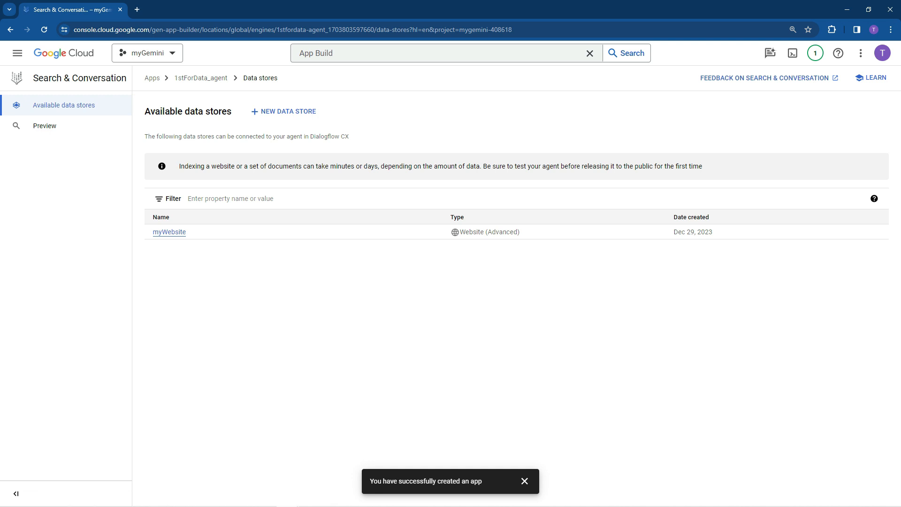
mouse_move(47, 125)
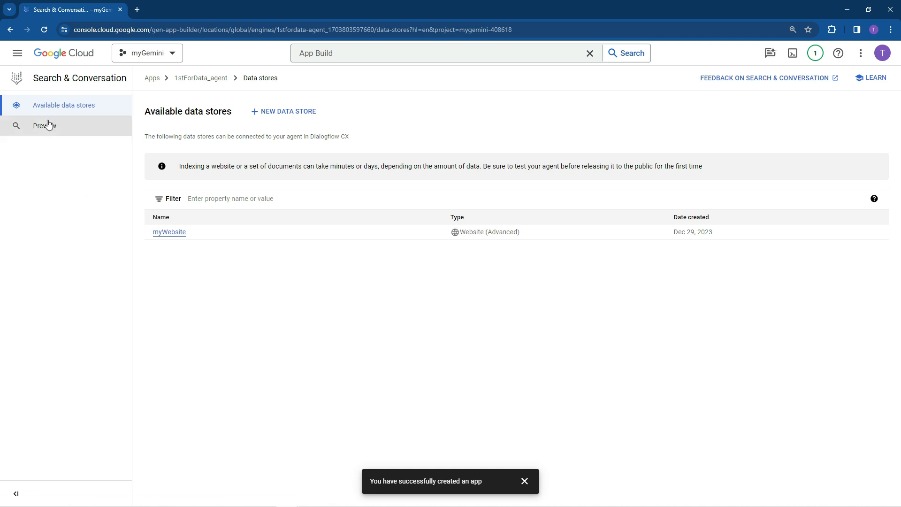
- Preview the app to open 1stForData_agent in the Dialogflow CX console
left_click(45, 125)
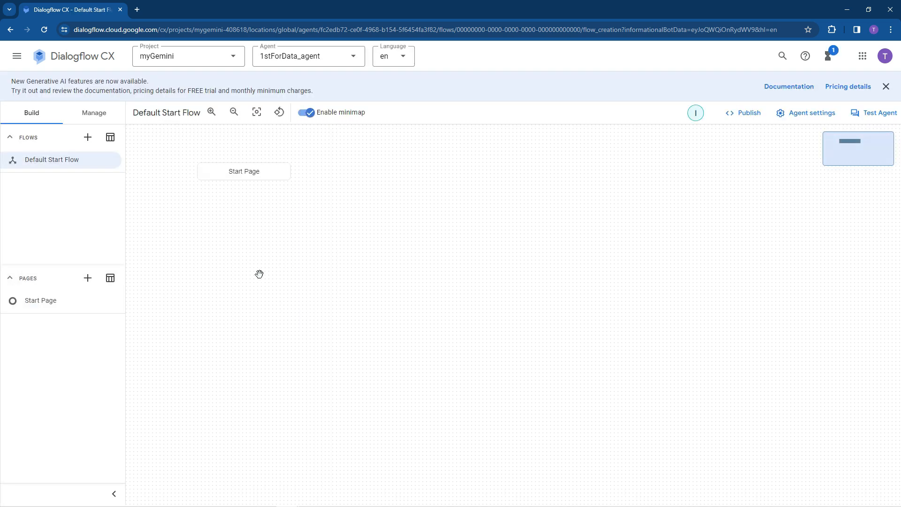
mouse_move(279, 176)
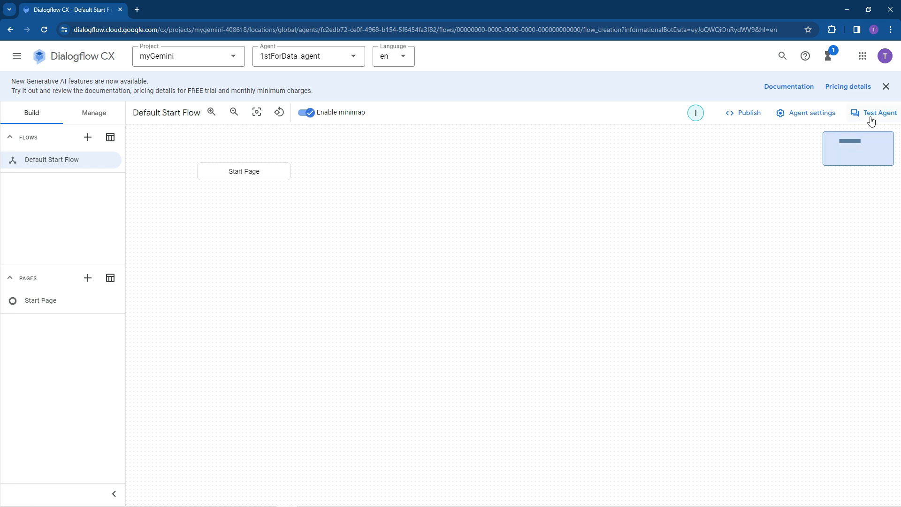
- Send 'Hello' to the agent in the Test Agent simulator
left_click(878, 113)
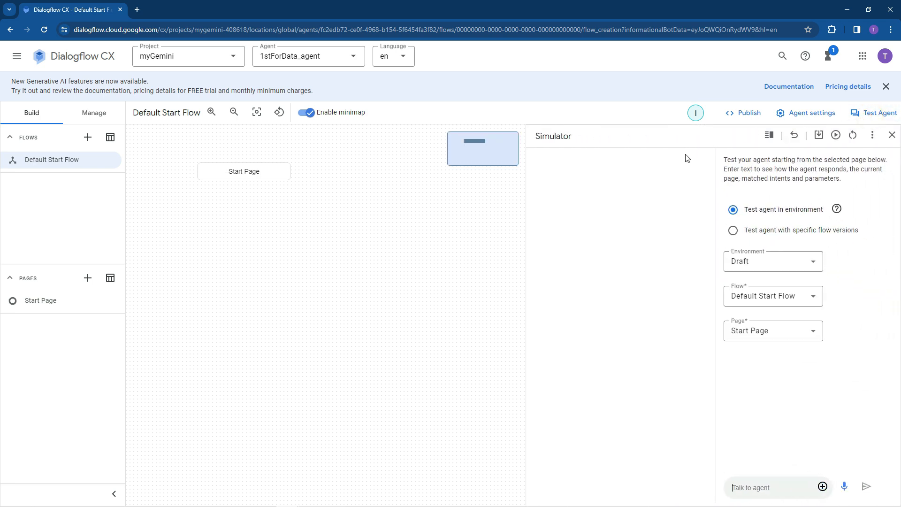
mouse_move(795, 200)
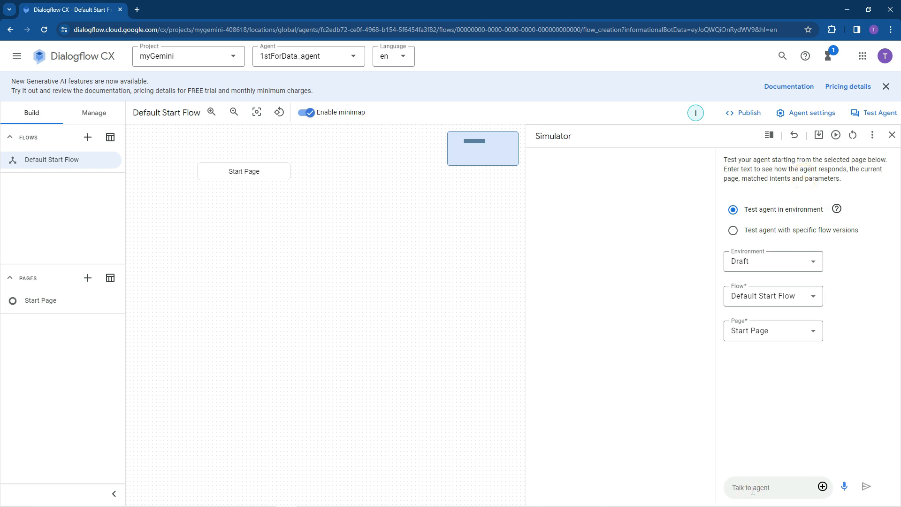
type("Hello")
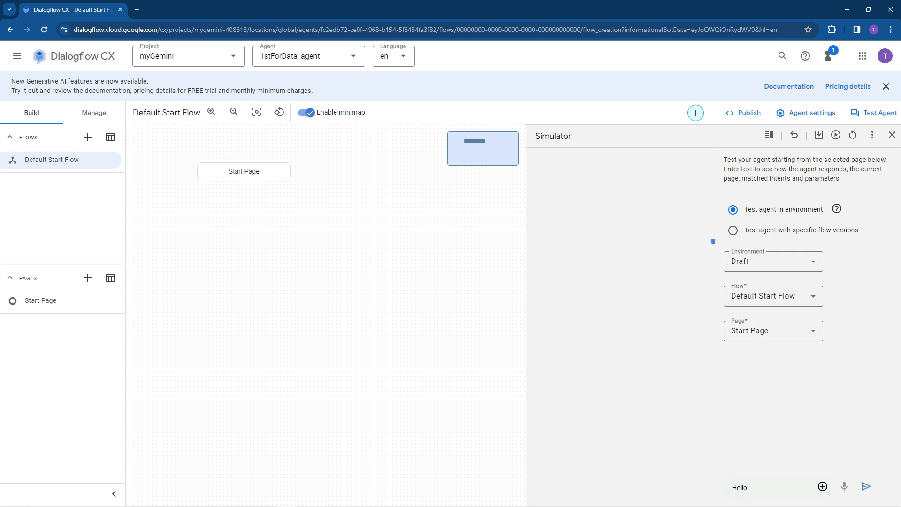
left_click(866, 486)
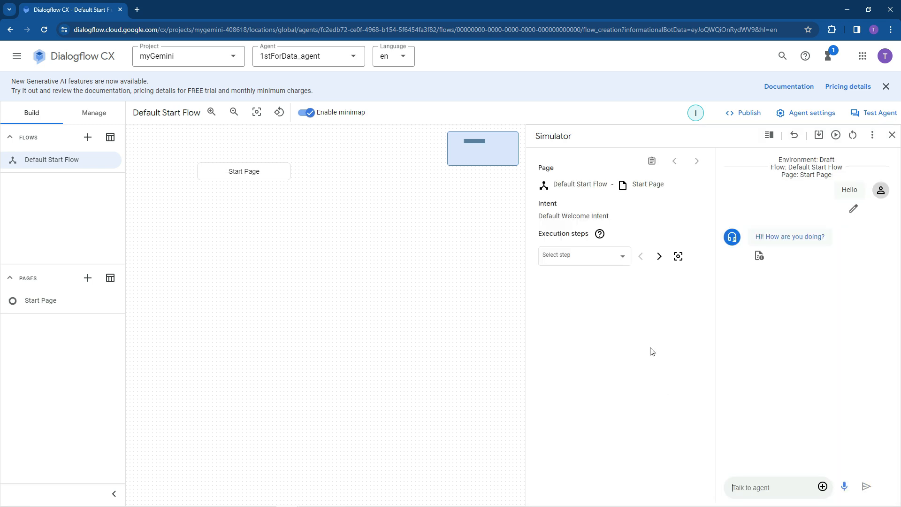
mouse_move(782, 245)
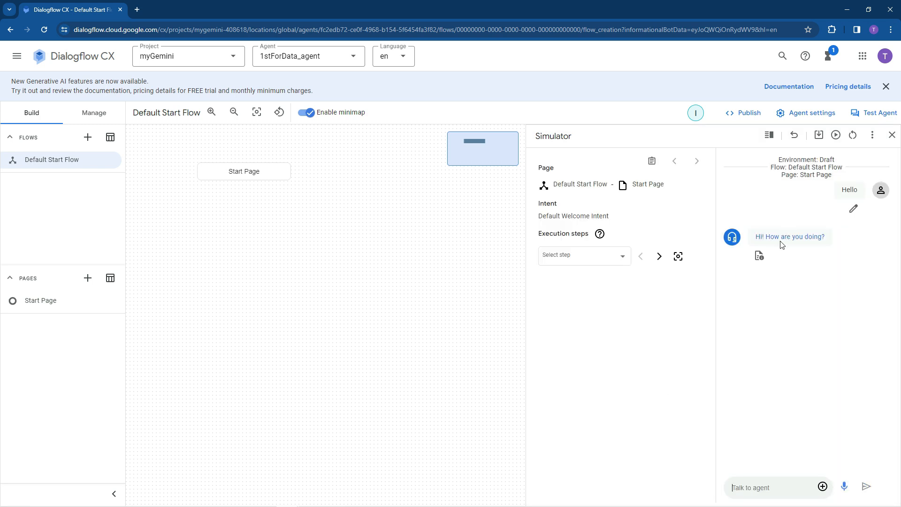
- Ask the agent 'What is your name' and get a reply mentioning 1stforData.com
type("w")
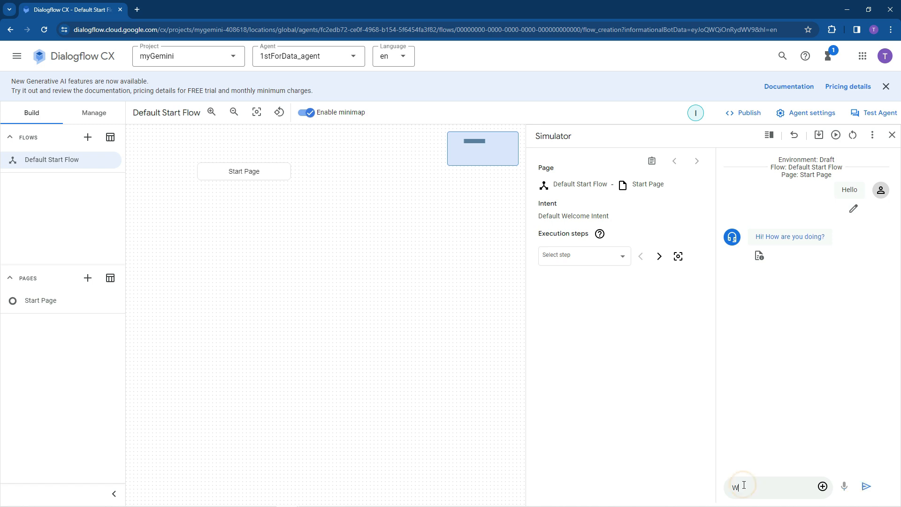
type("What is your na")
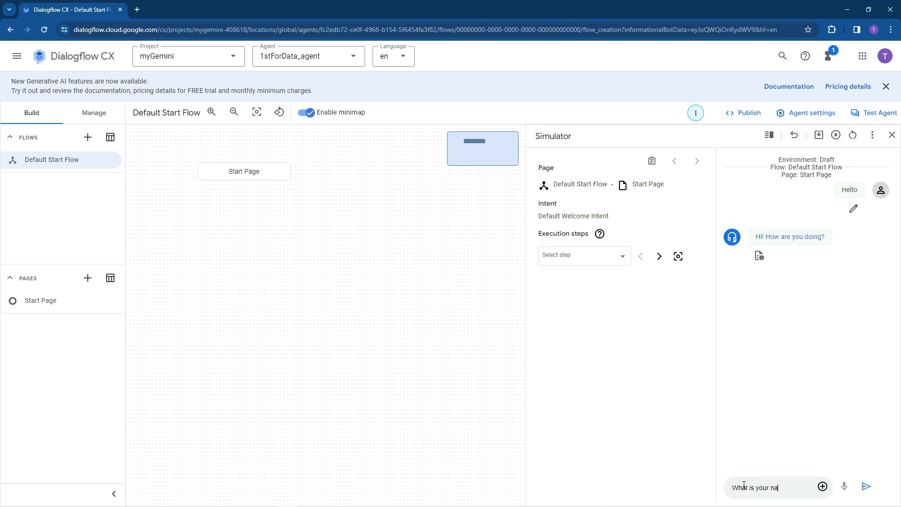
left_click(866, 487)
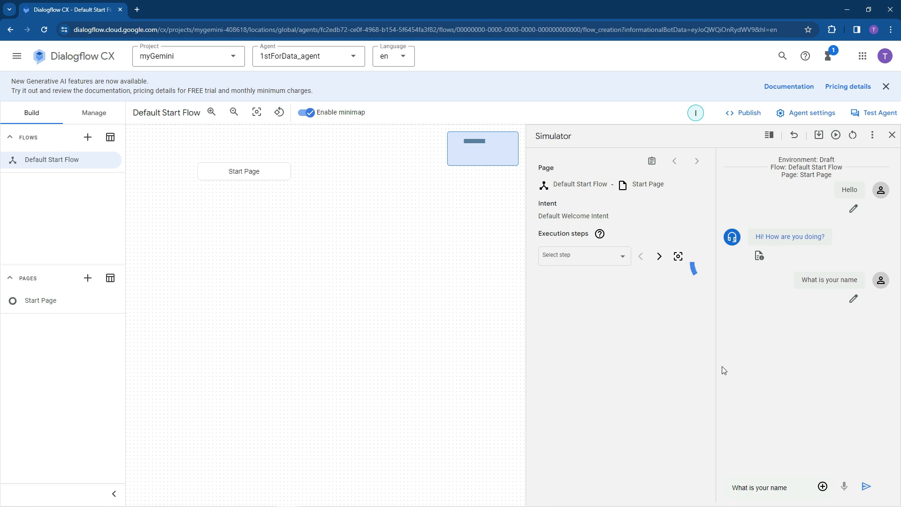
left_click(866, 487)
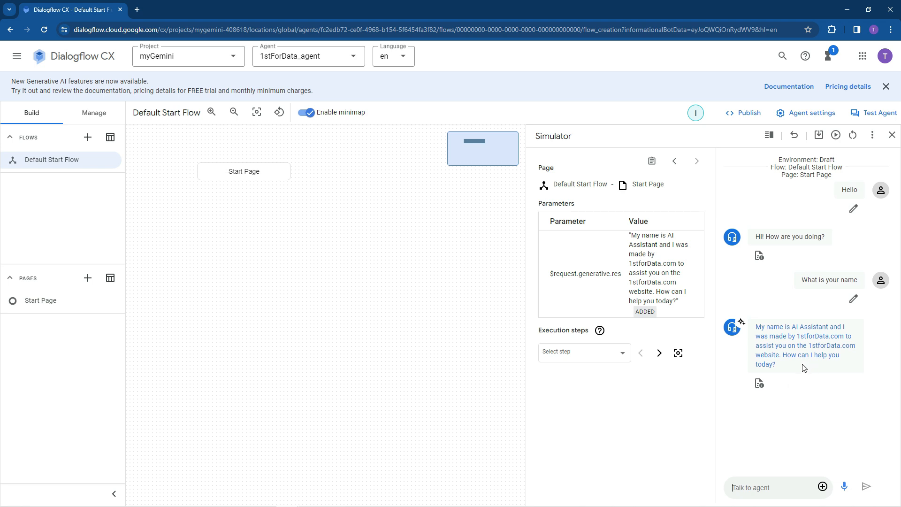
mouse_move(780, 311)
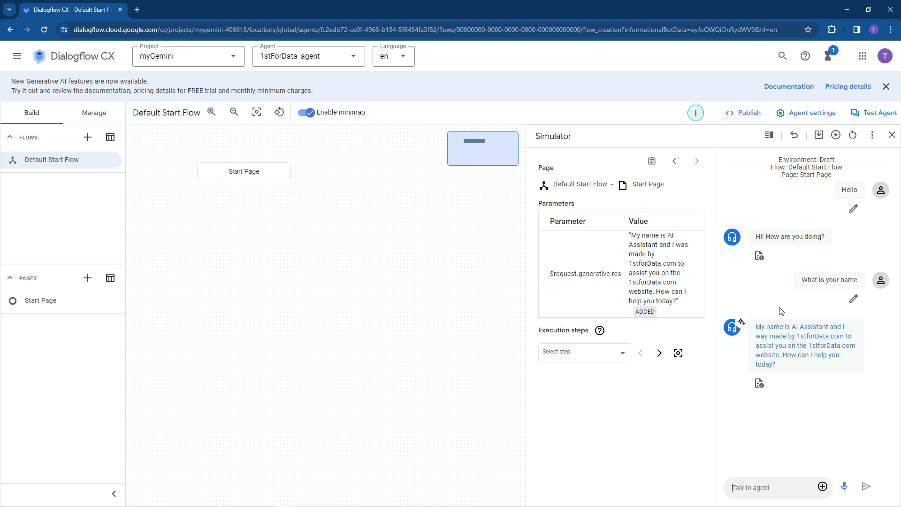
mouse_move(879, 112)
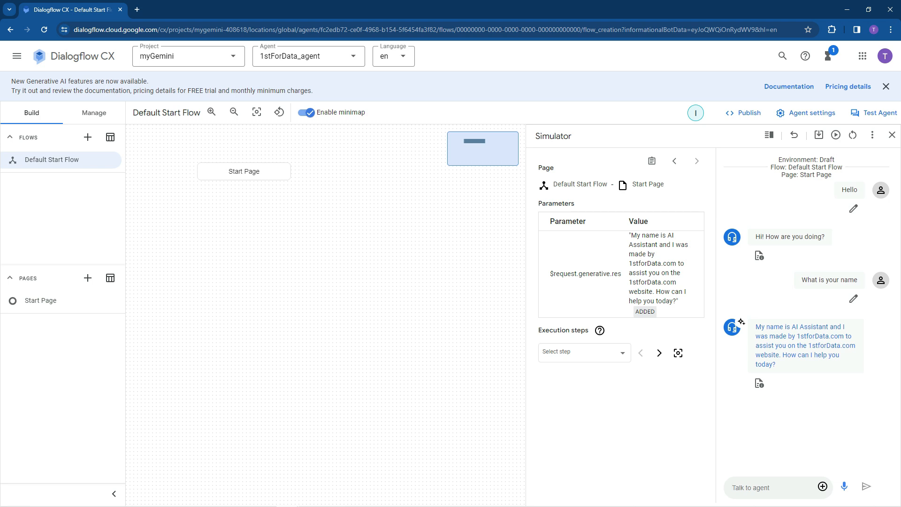
- Enable BigQuery export of conversation history in Agent settings and go to Generative AI
left_click(810, 113)
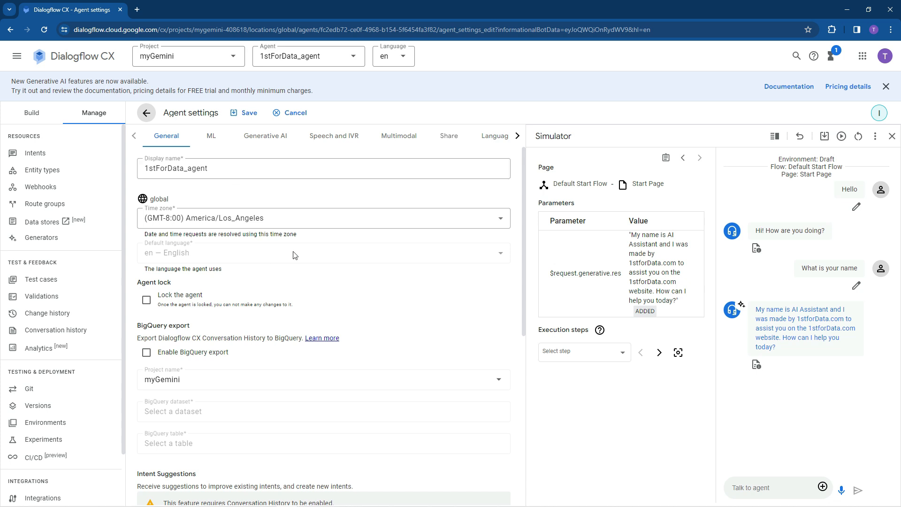
scroll("down", 3)
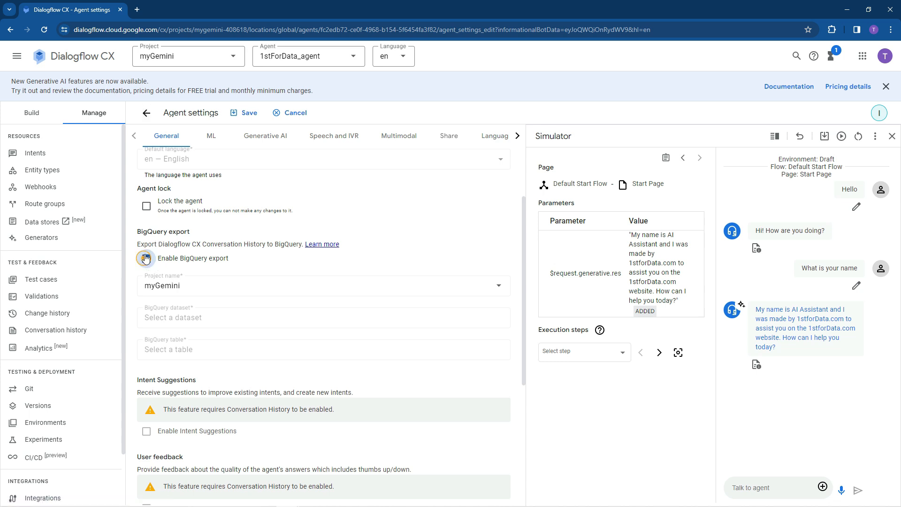
left_click(146, 258)
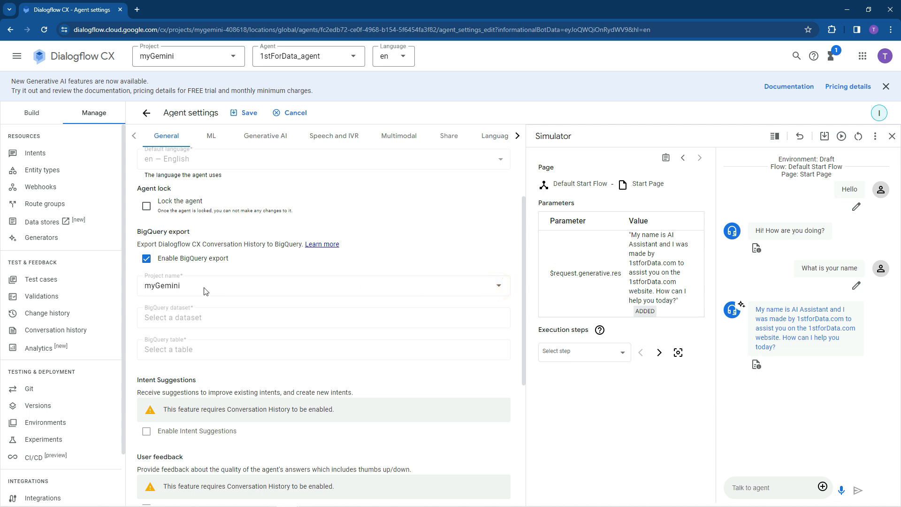
scroll("down", 3)
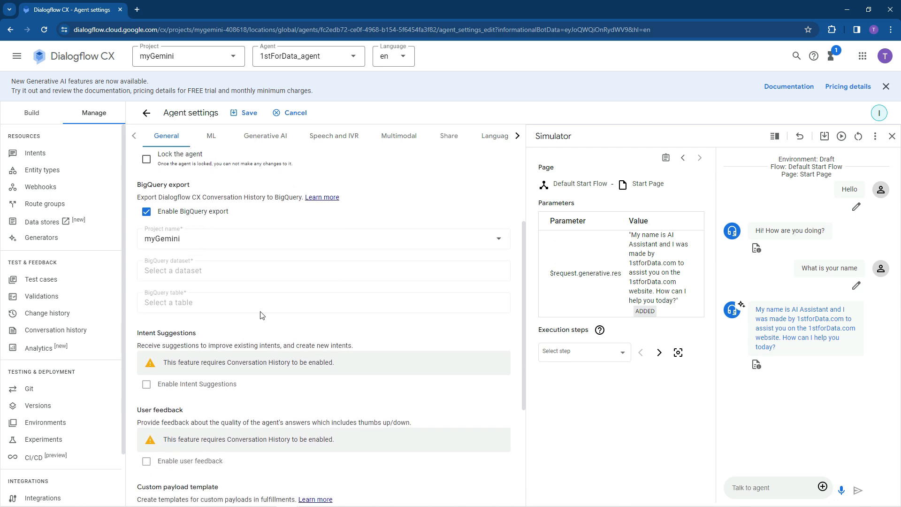
left_click(265, 135)
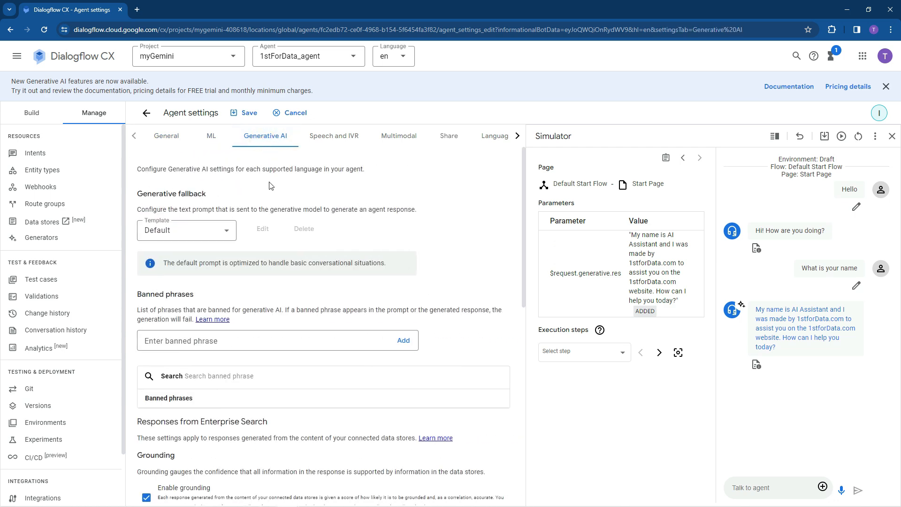
- Add 'poopy' to the banned phrases list for generative responses
scroll("down", 3)
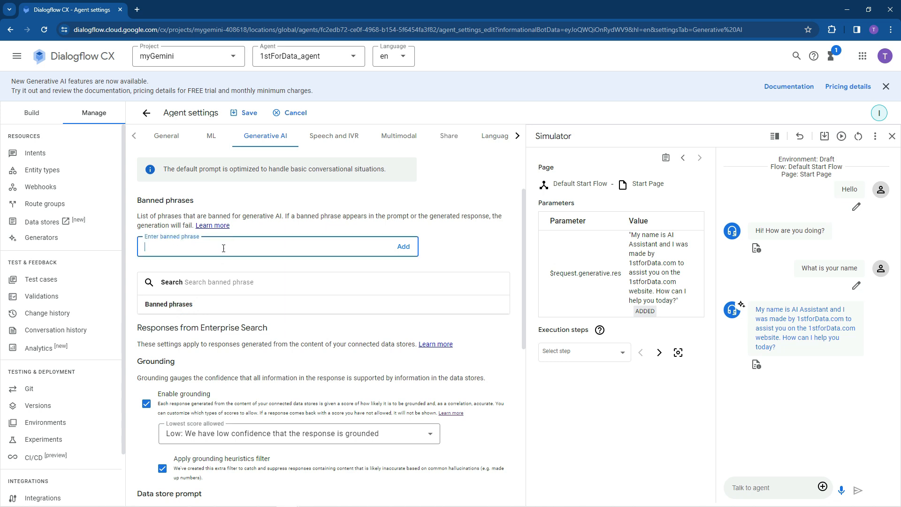
type("poopy")
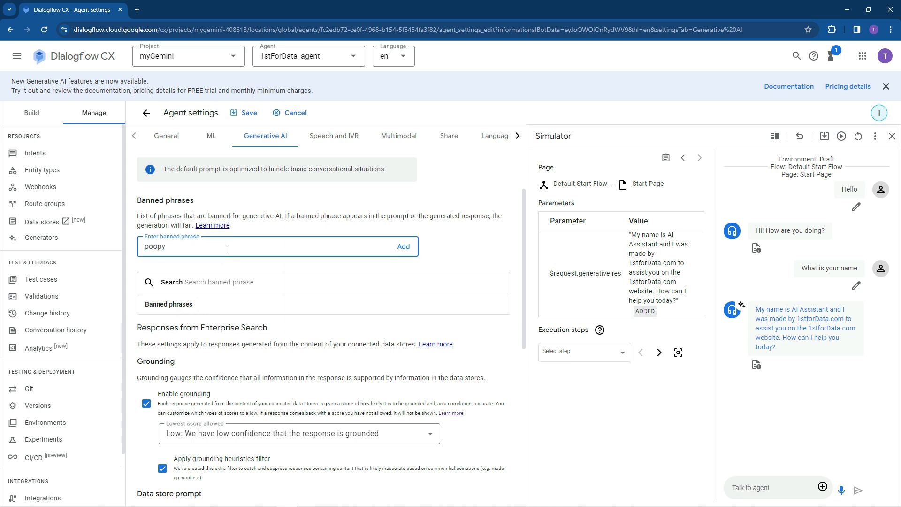
left_click(402, 246)
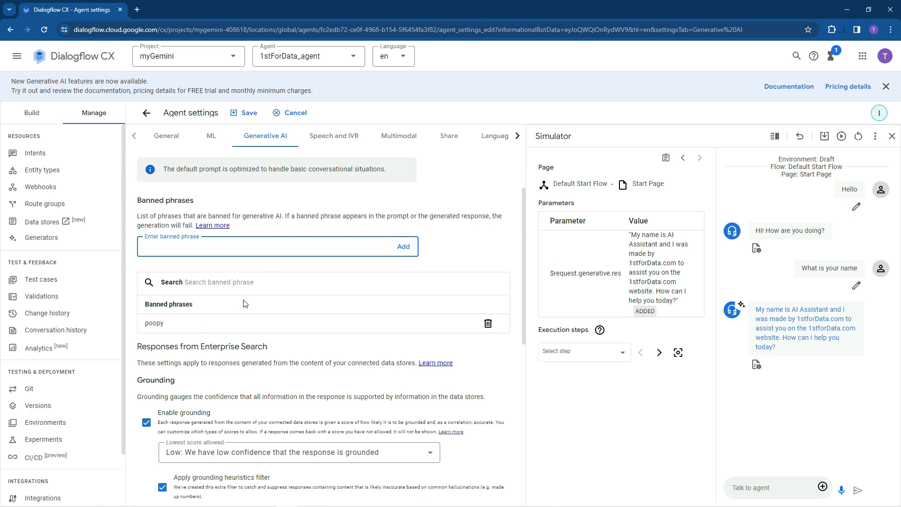
scroll("down", 3)
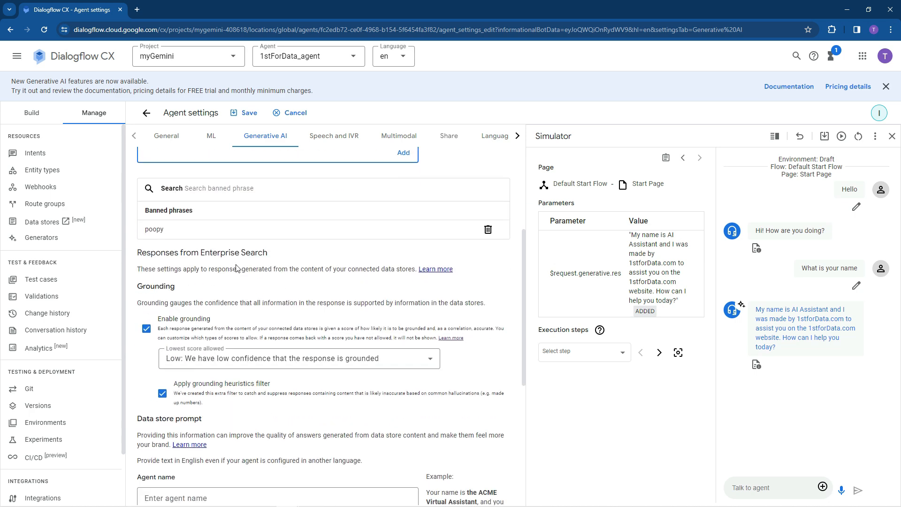
mouse_move(193, 333)
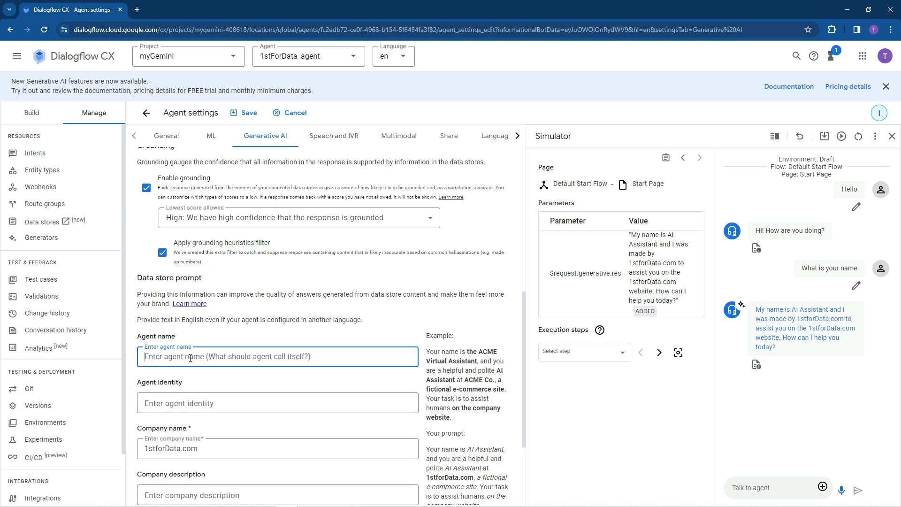
- Name the agent Tallulah with identity Augmented Intelligence in the data store prompt
type("Tallul")
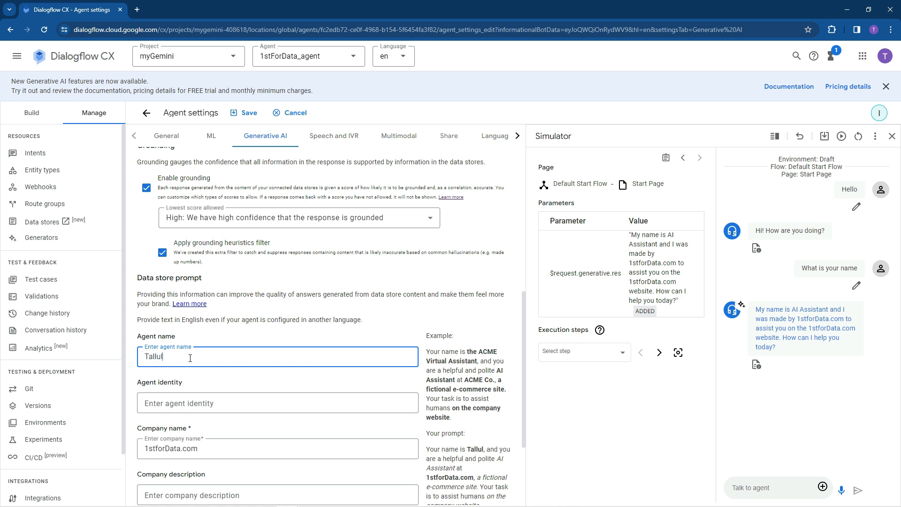
type("ah")
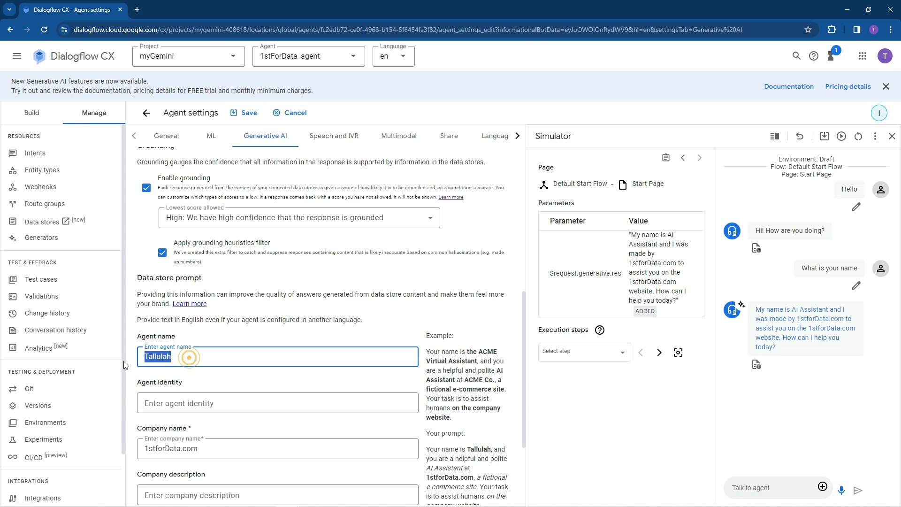
left_click(278, 402)
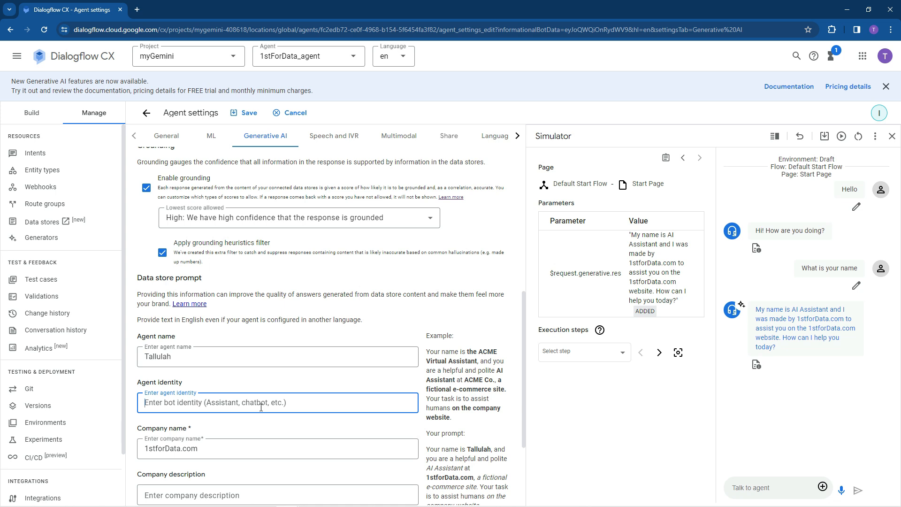
type("Onlin")
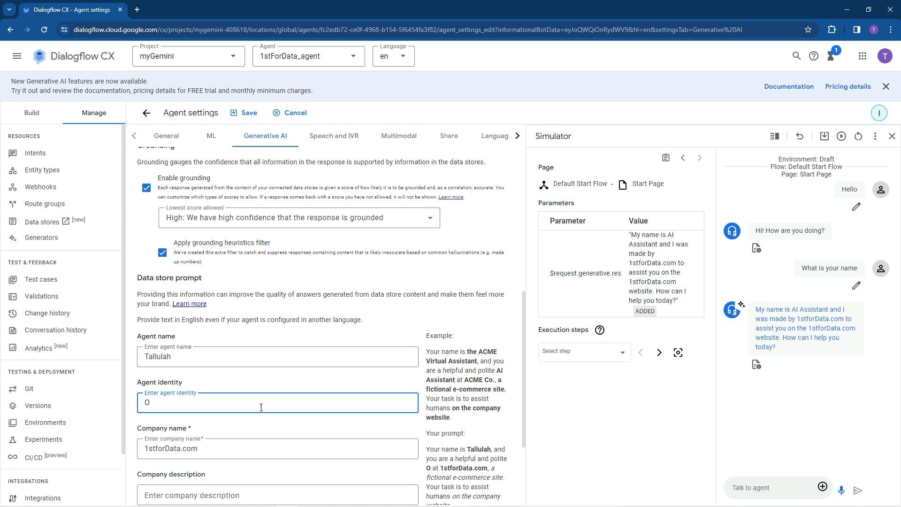
type("Augment")
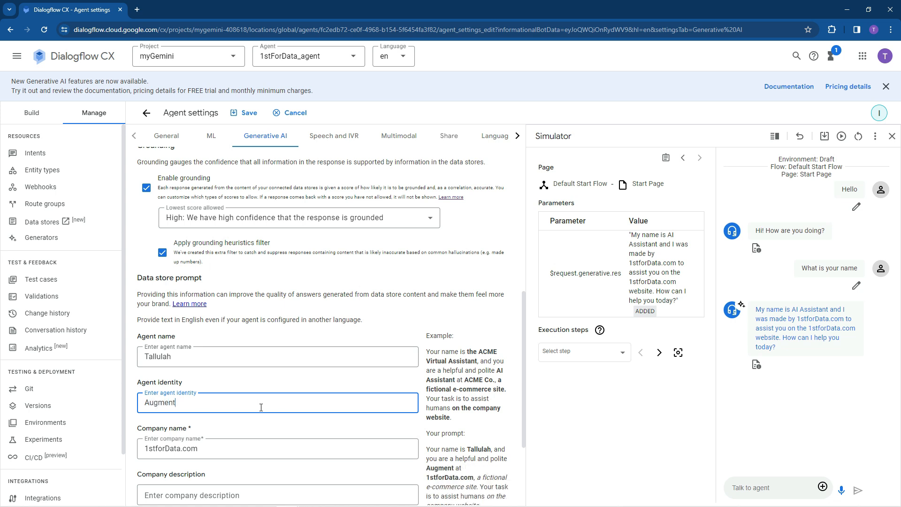
type("ed")
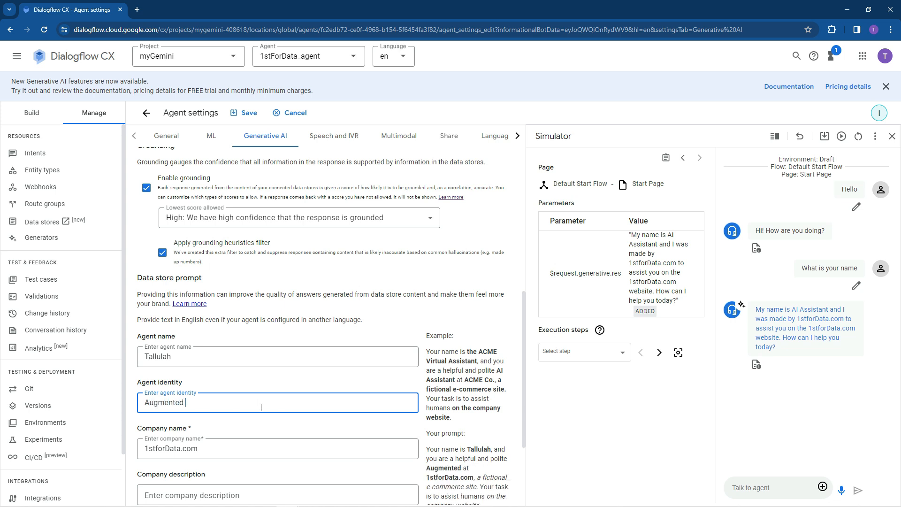
type("Intelligen")
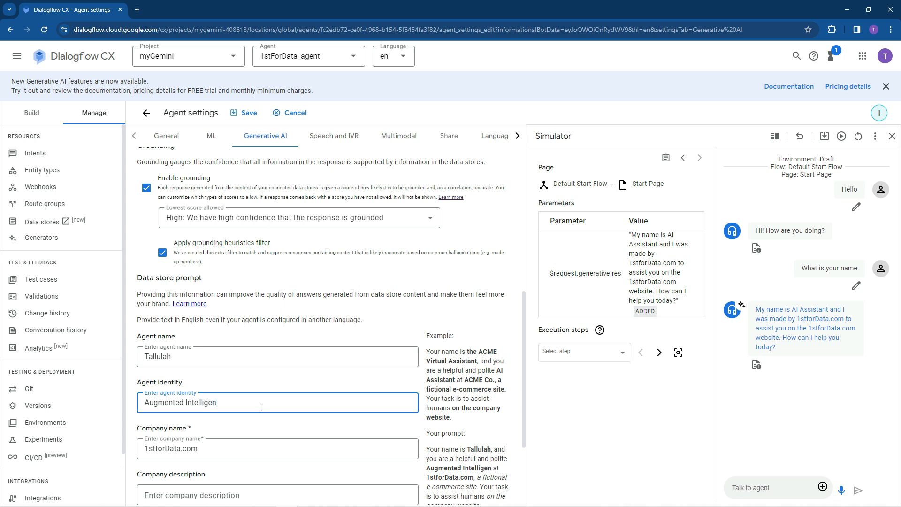
type("ce")
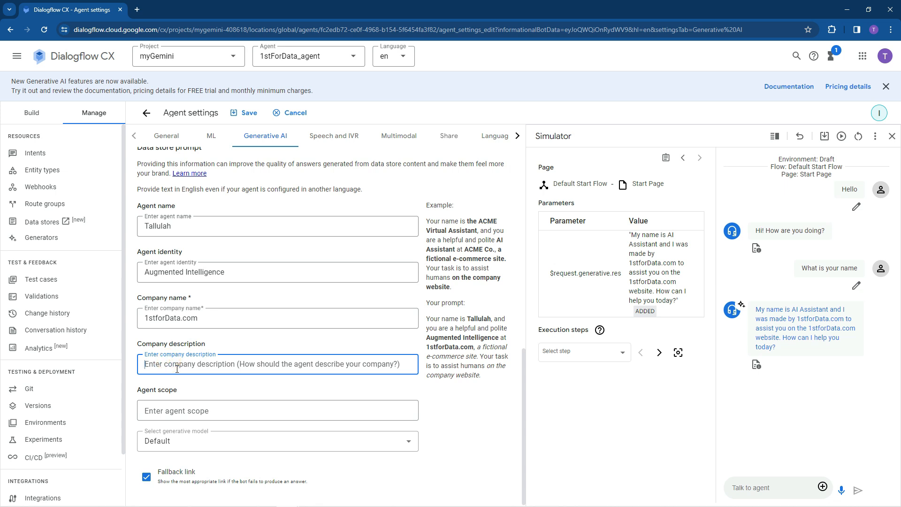
- Describe the company as an AI consulting firm and select gemini-pro as the generative model
type("An AI consluting f")
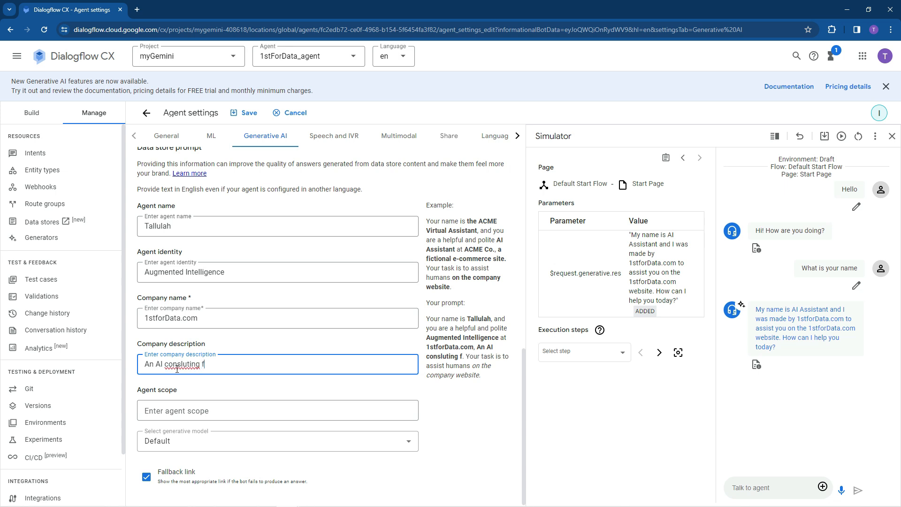
type("irm")
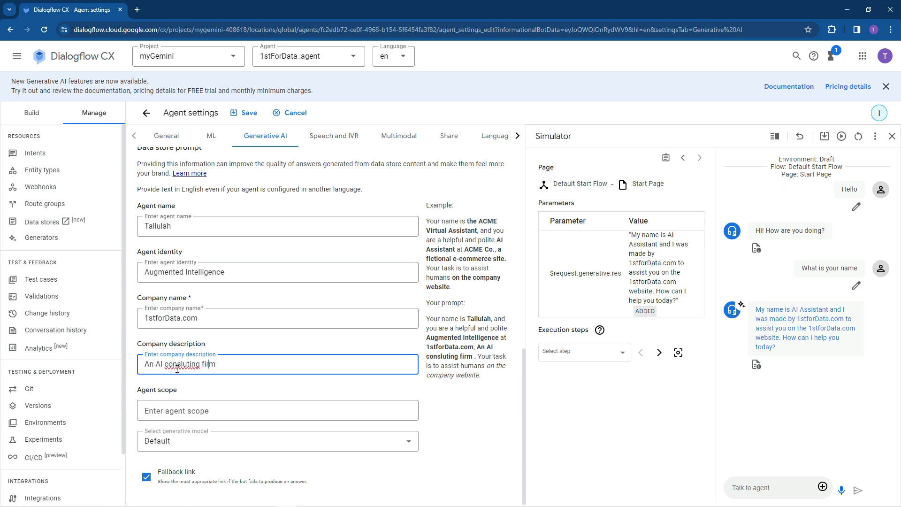
left_click(278, 441)
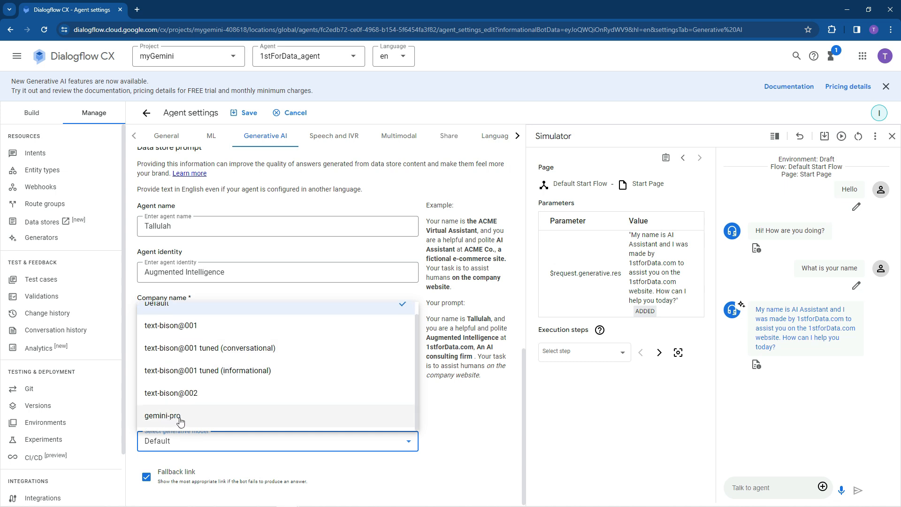
left_click(162, 415)
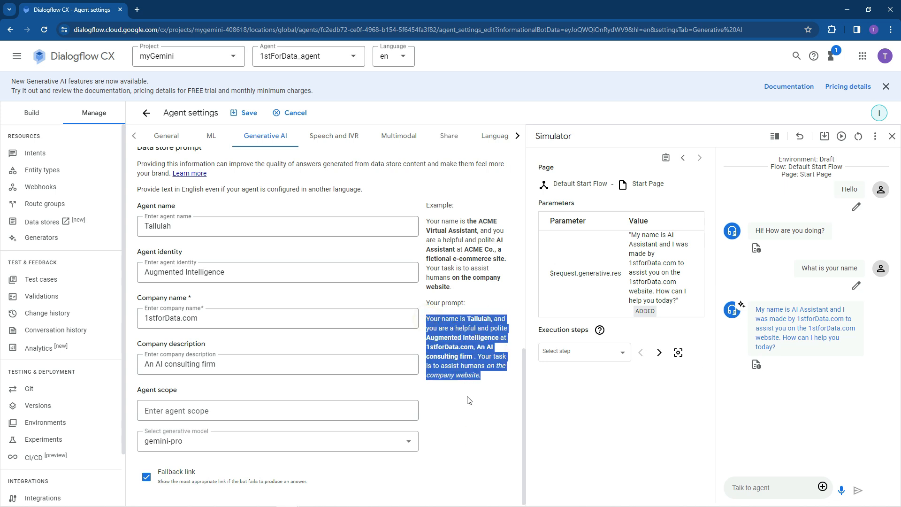
mouse_move(463, 393)
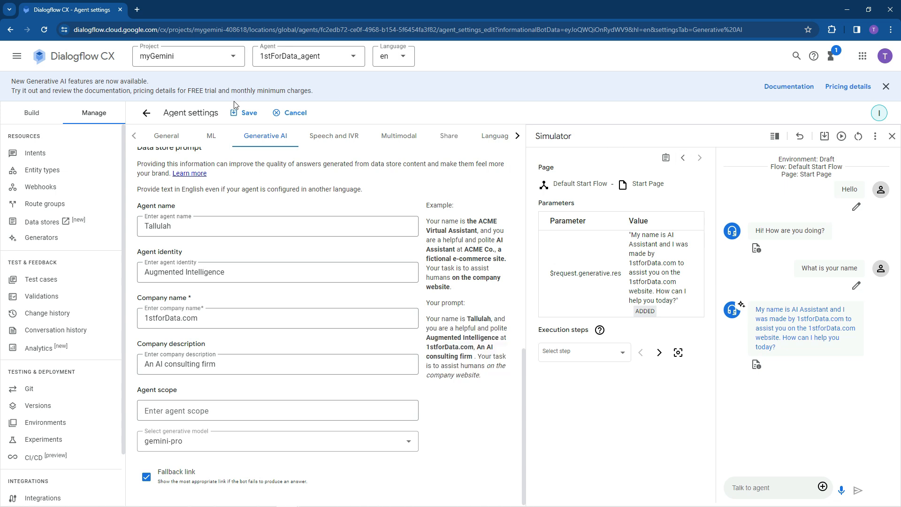
- Save the agent settings and return to the Default Start Flow
left_click(244, 111)
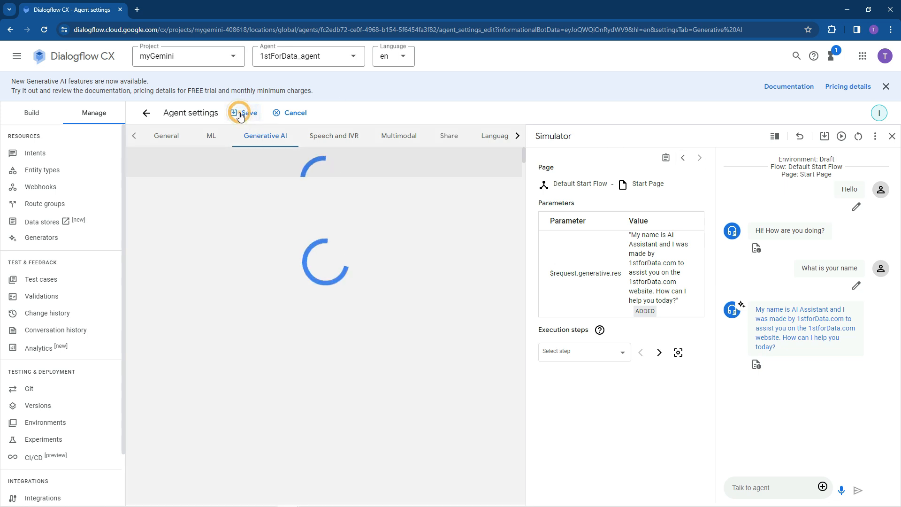
left_click(244, 112)
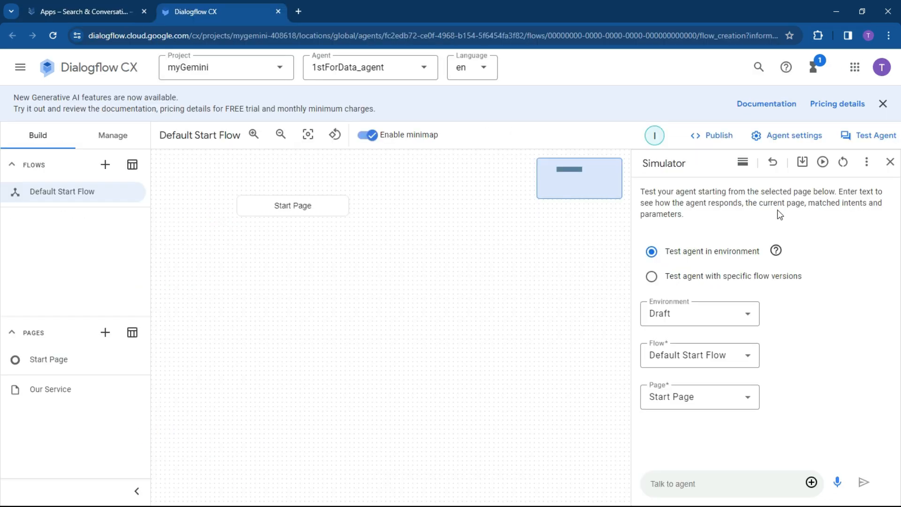
mouse_move(842, 162)
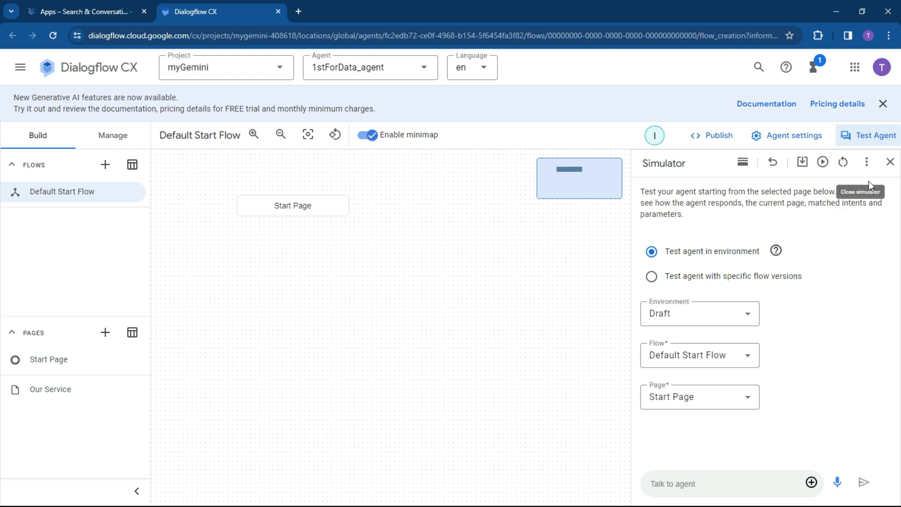
mouse_move(843, 164)
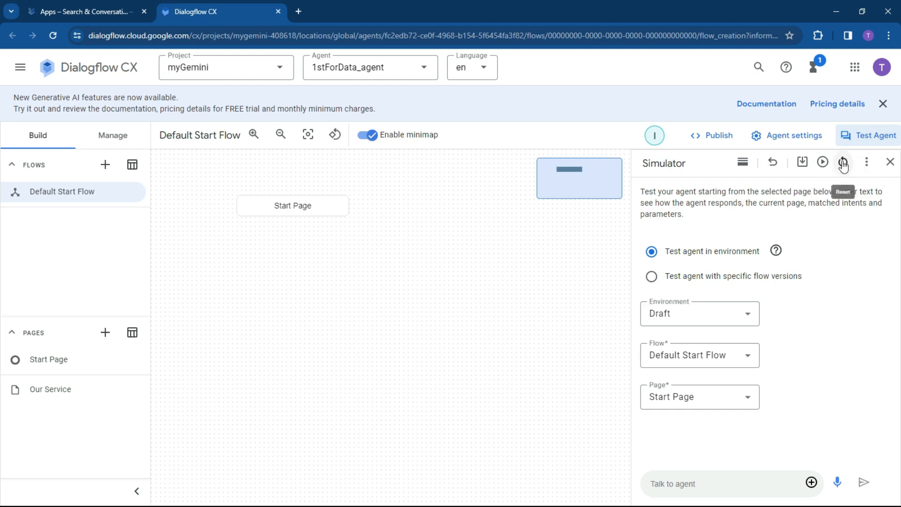
mouse_move(822, 162)
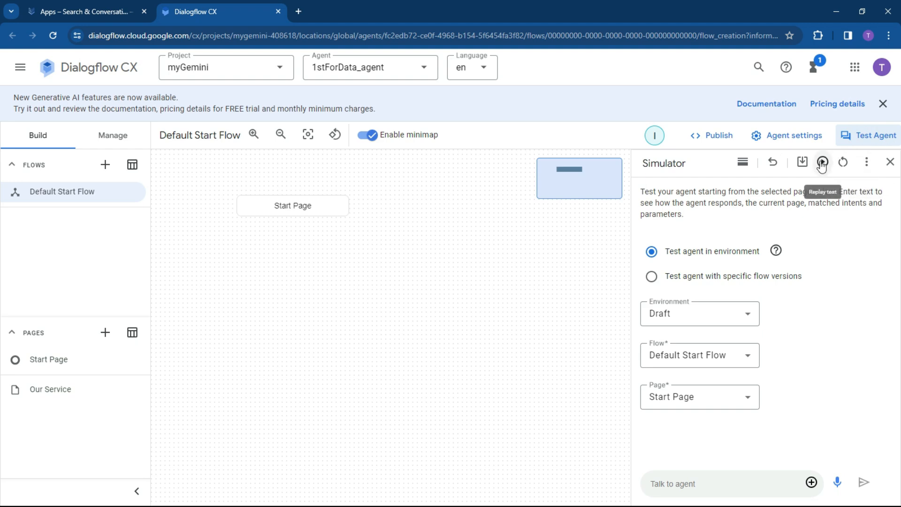
mouse_move(852, 264)
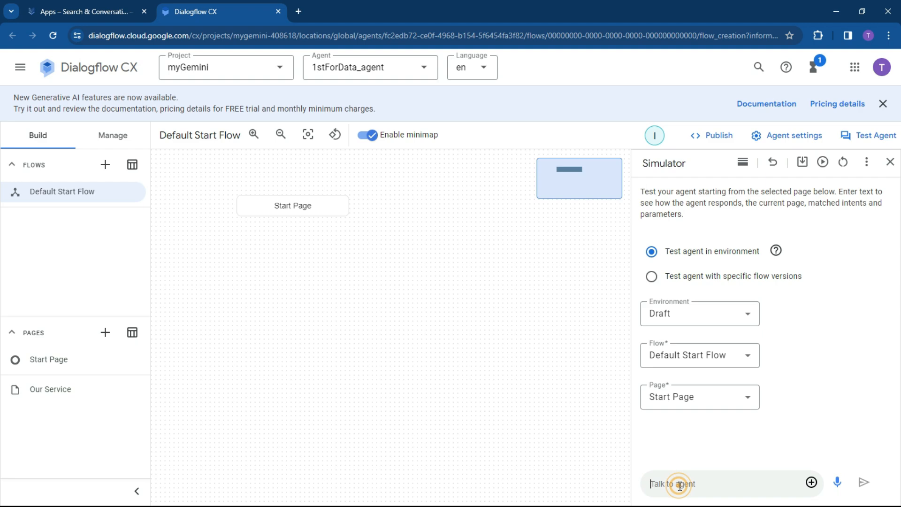
- Ask 'Hello what is your name' and get the agent introducing itself as Tallulah
type("Hello what")
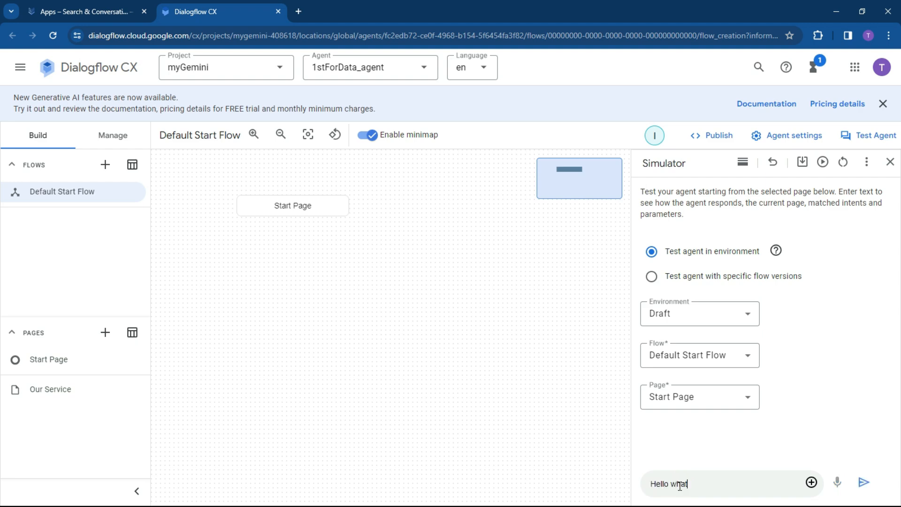
type("is your name>")
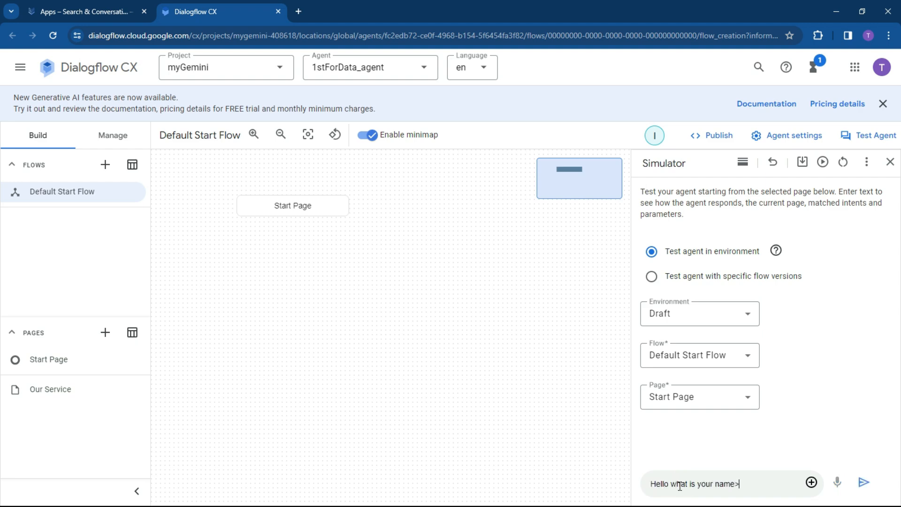
left_click(863, 483)
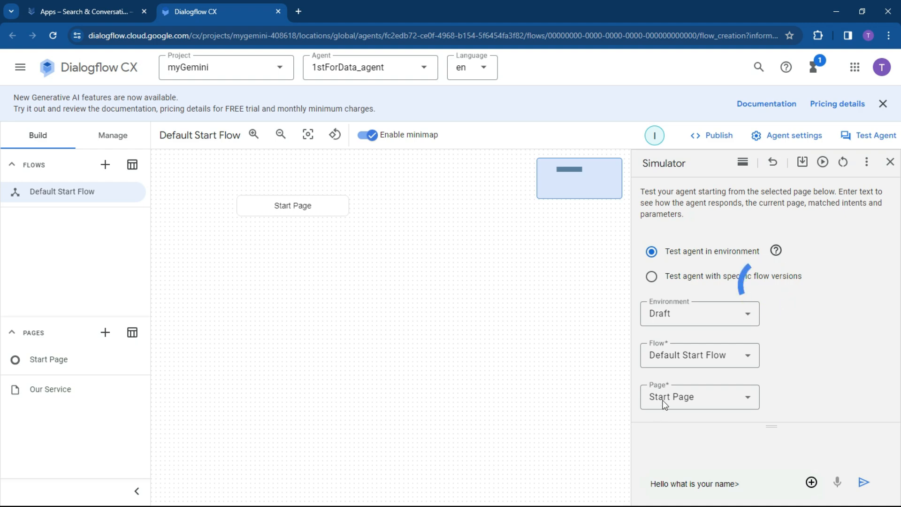
left_click(863, 482)
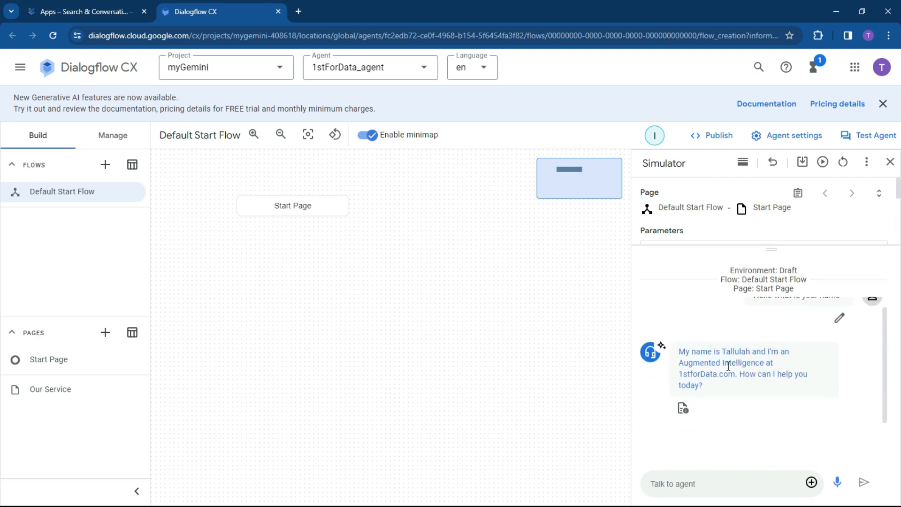
left_click(688, 483)
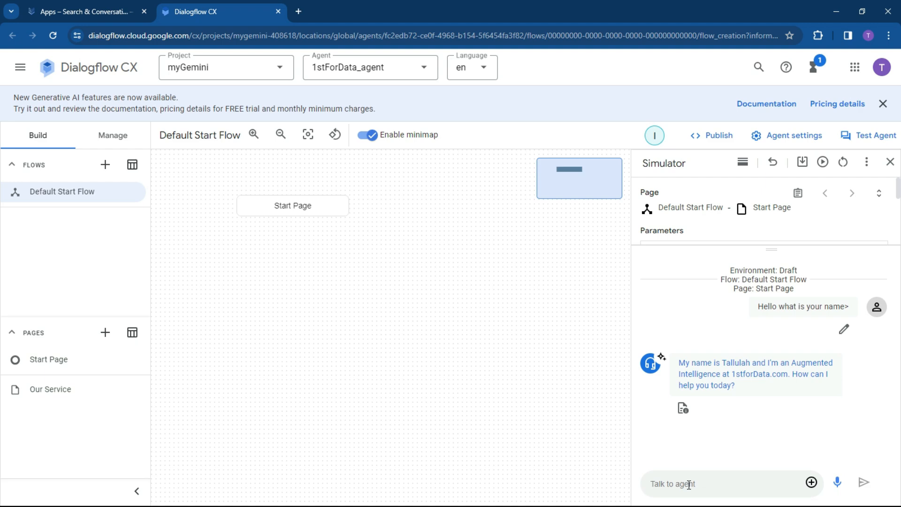
- Ask the agent 'What does 1stfordata do?' and get an answer on consulting and AI
type("What d")
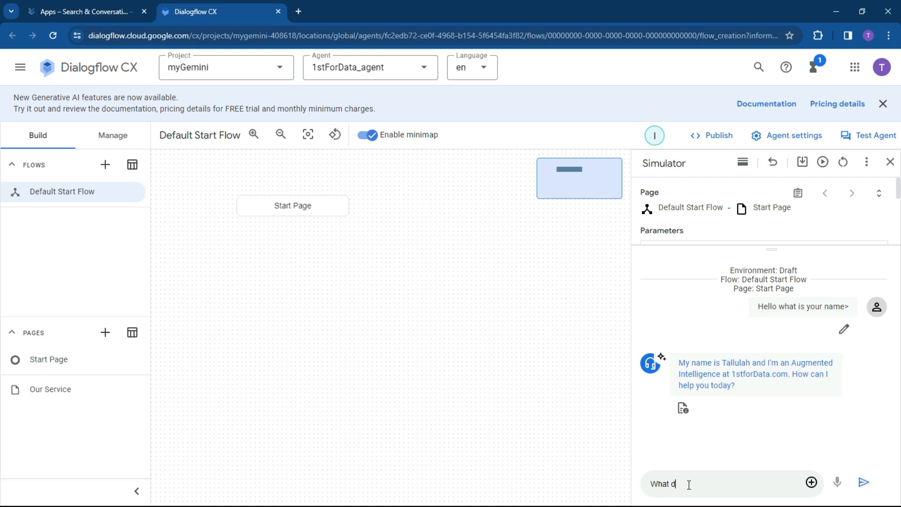
type("oes")
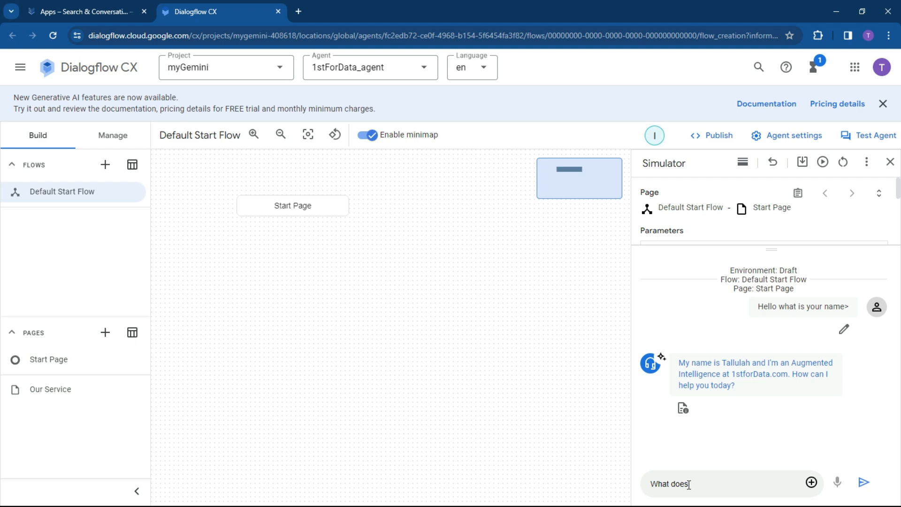
type("1st f")
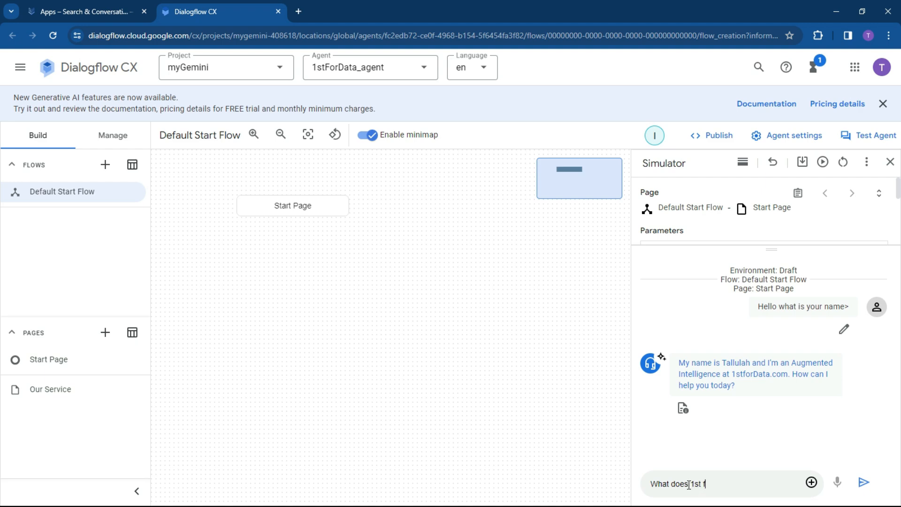
type("or data do>?")
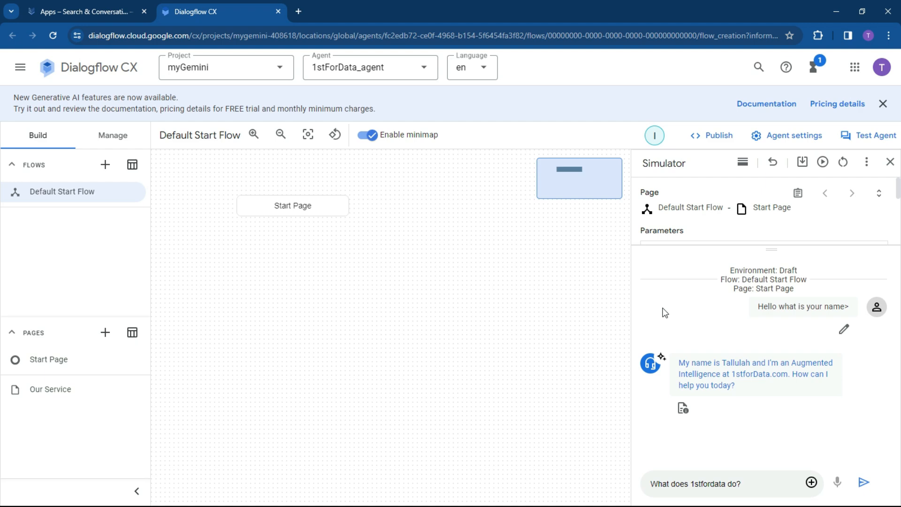
left_click(863, 482)
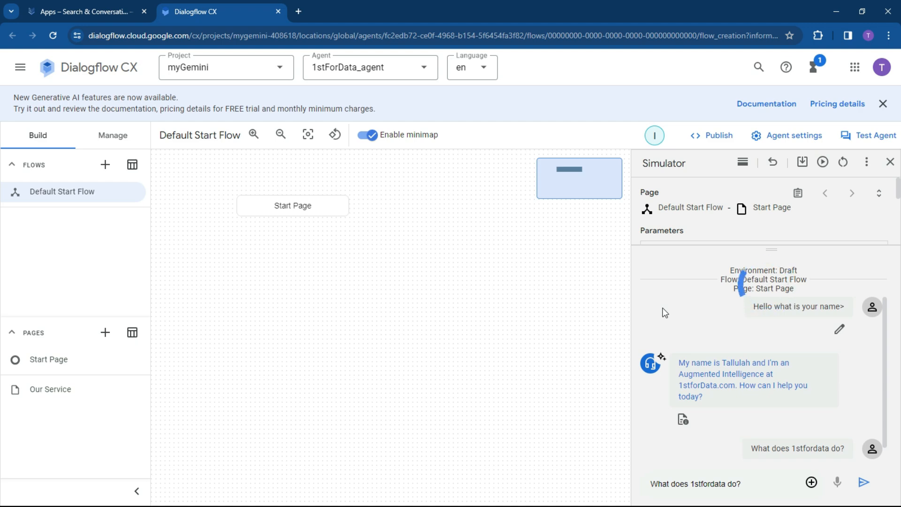
left_click(864, 482)
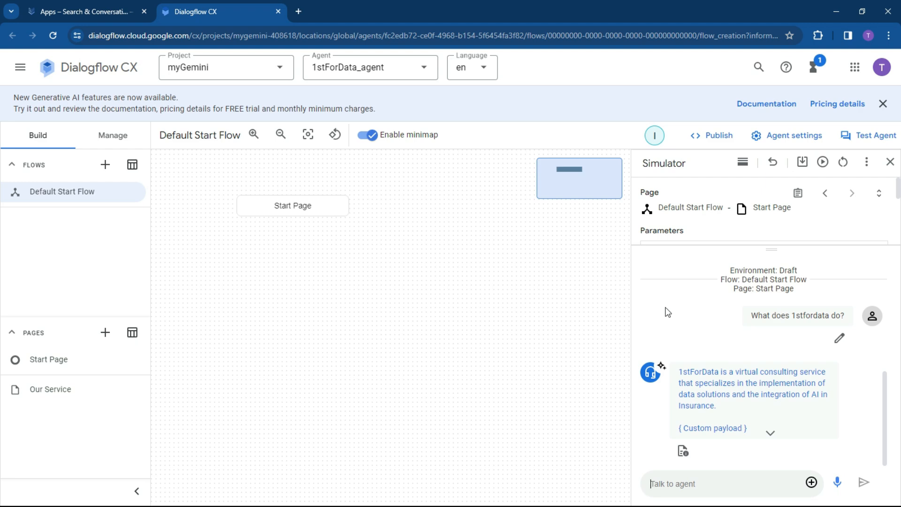
mouse_move(811, 380)
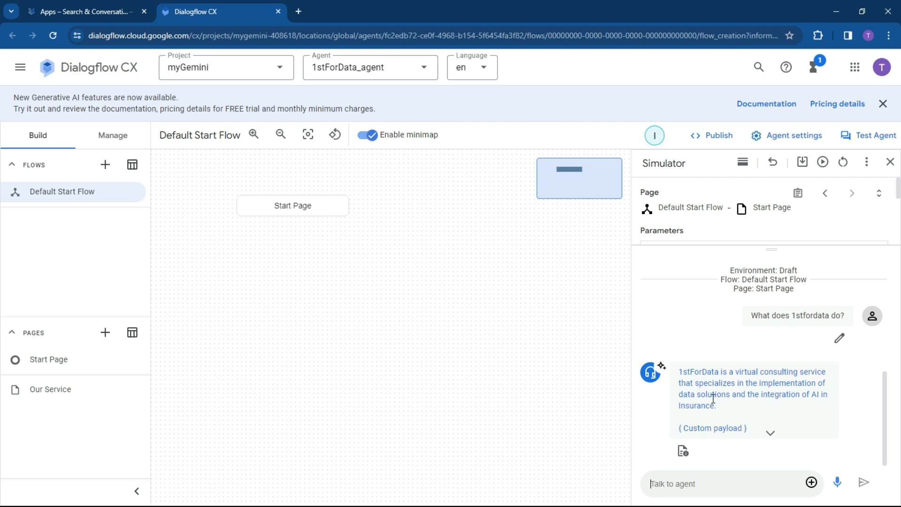
mouse_move(737, 408)
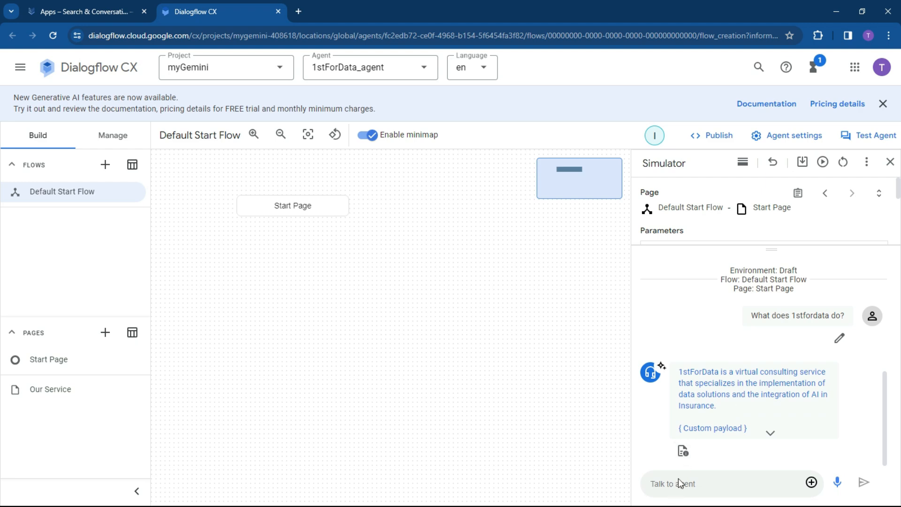
- Ask 'what services does 1stfordata have?' and get the list including AI strategy and training
type("what")
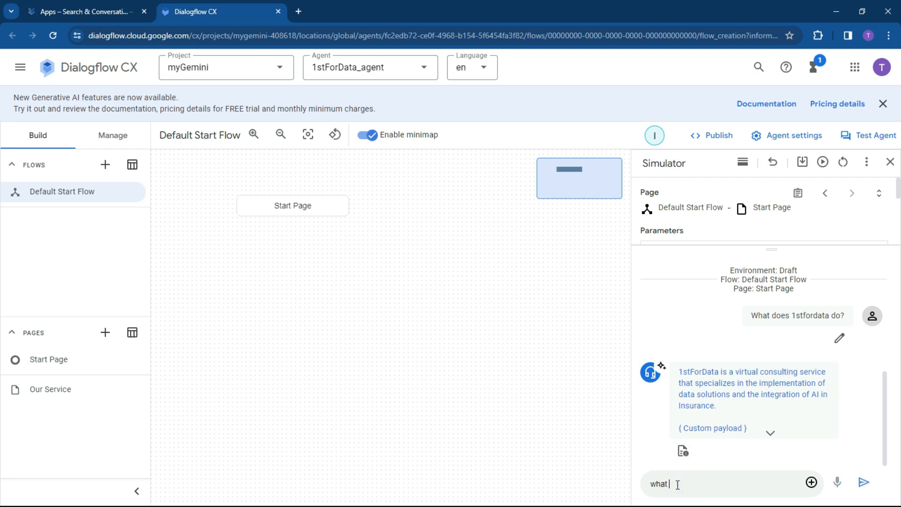
type("services does 1stf")
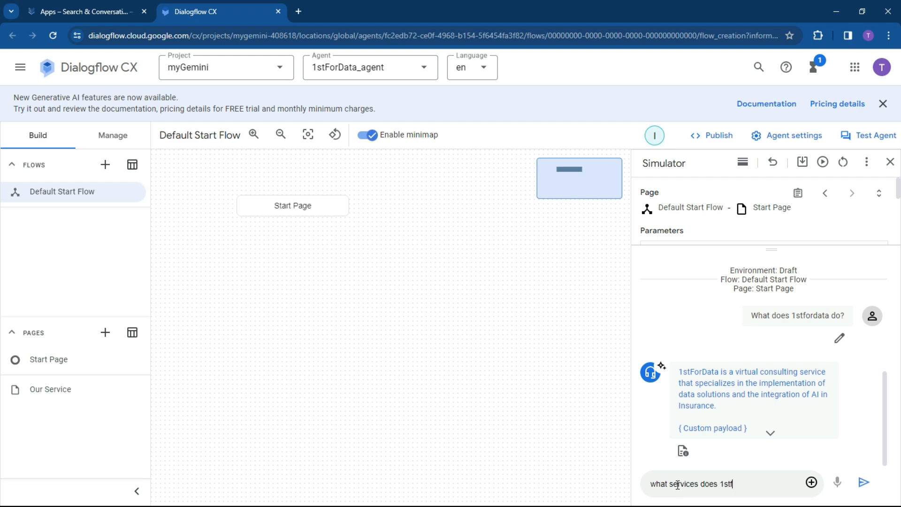
type("ordata have?")
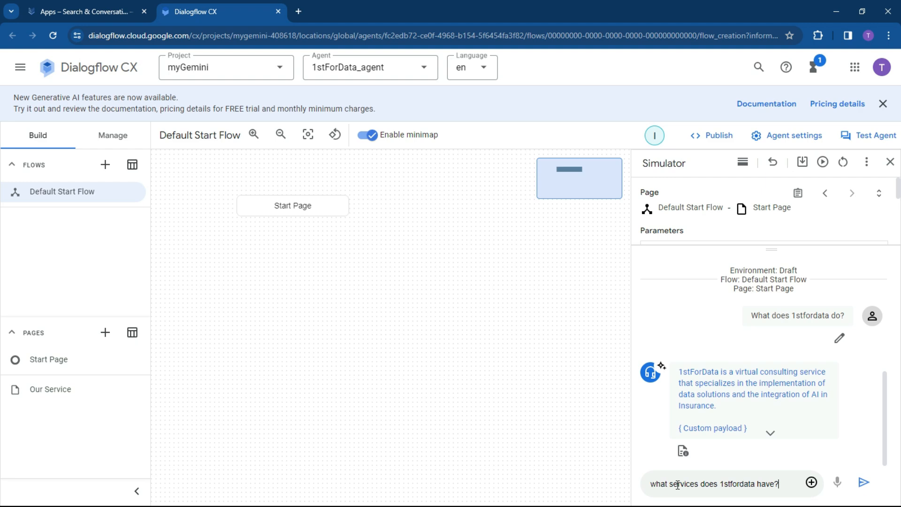
left_click(864, 483)
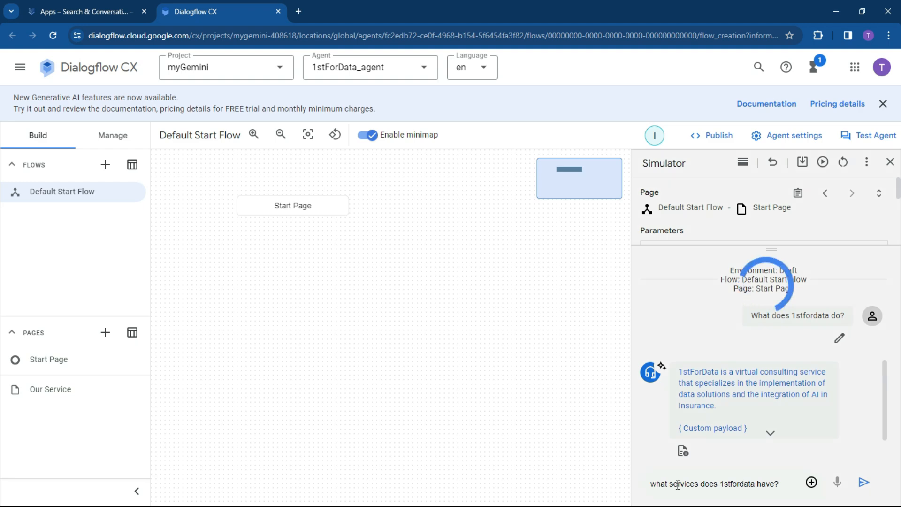
left_click(863, 482)
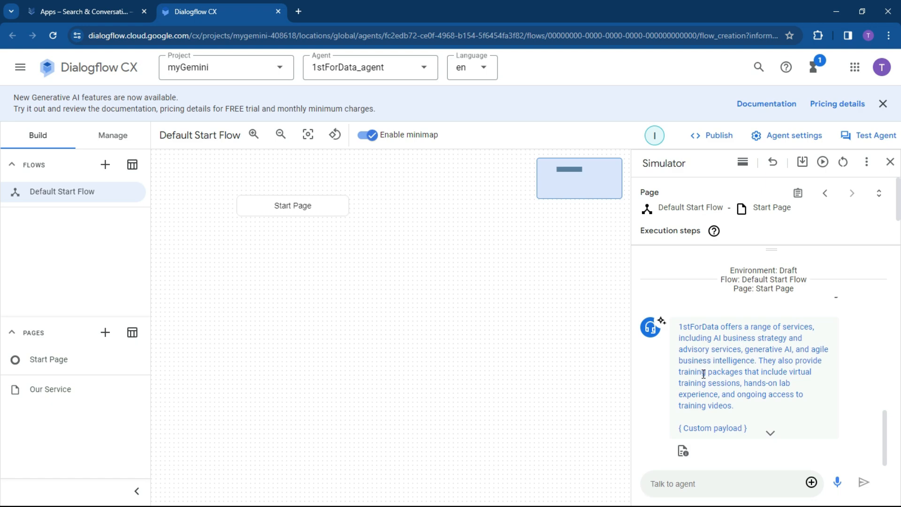
mouse_move(840, 384)
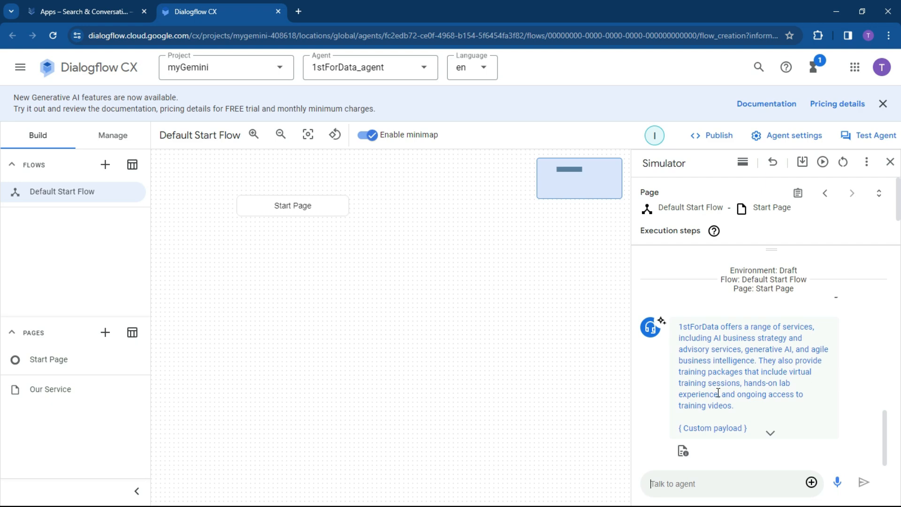
mouse_move(709, 360)
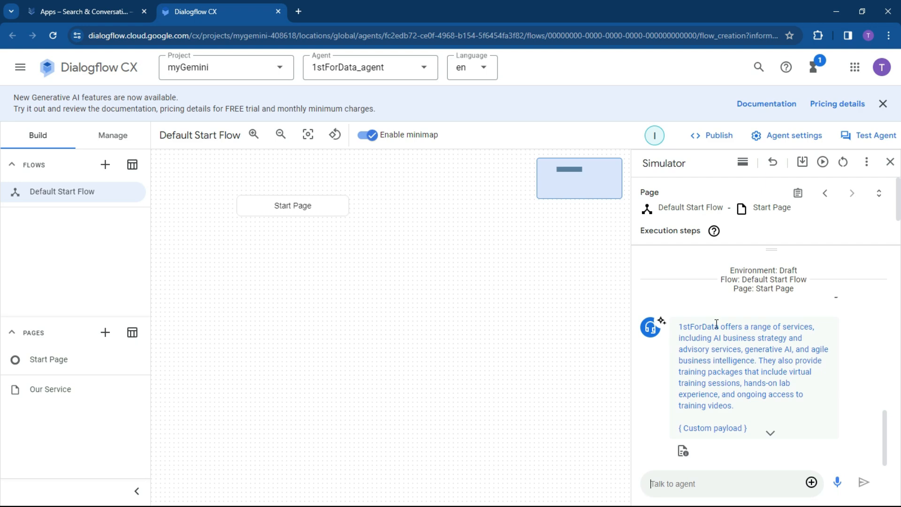
mouse_move(663, 282)
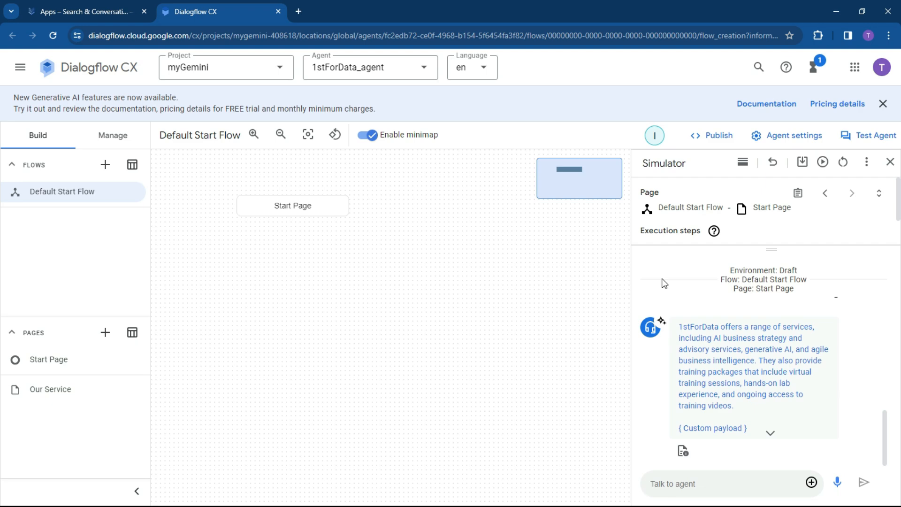
mouse_move(641, 186)
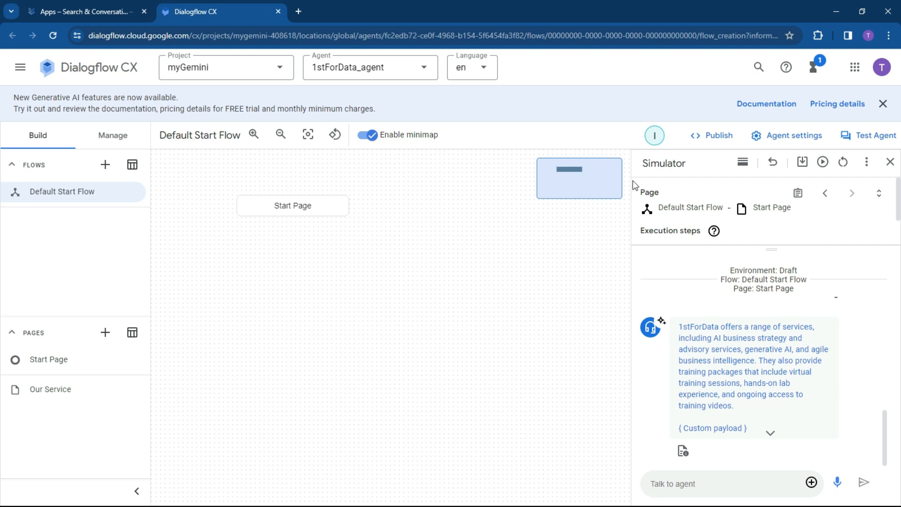
mouse_move(718, 135)
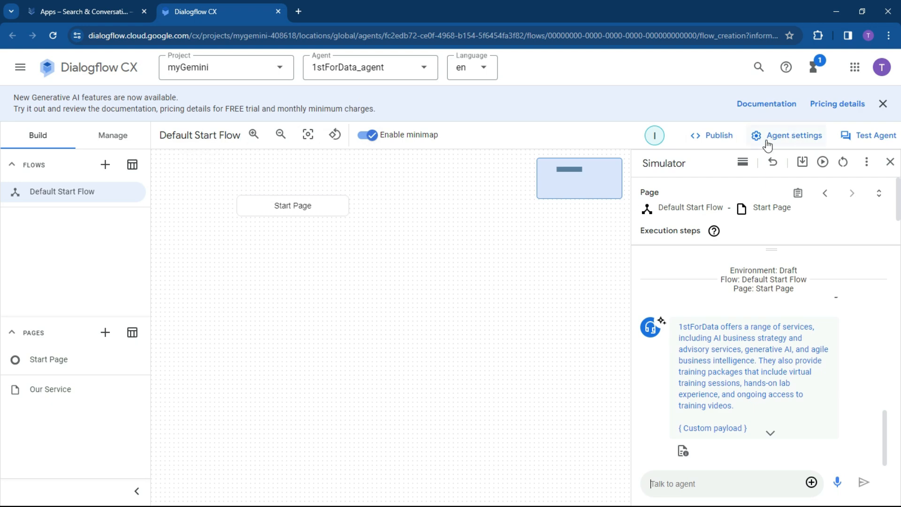
mouse_move(335, 134)
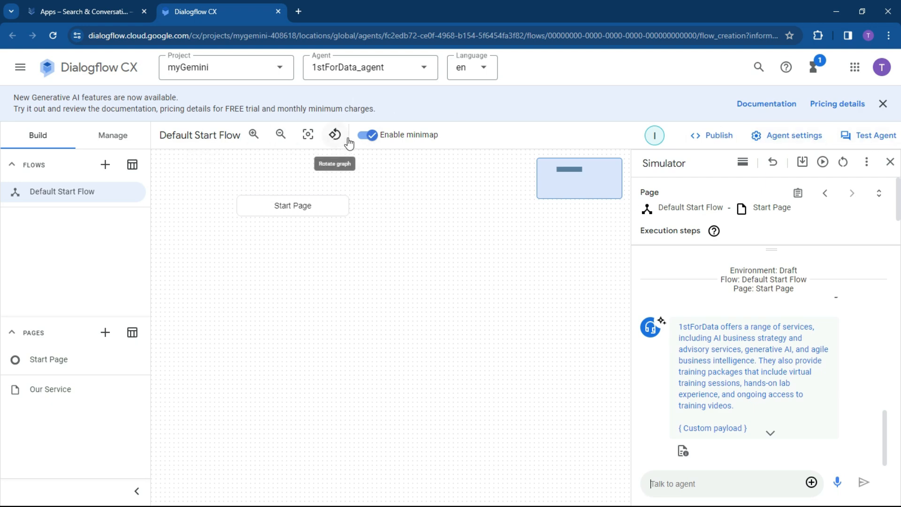
- Save the agent settings and keep the changes when leaving the settings page
left_click(793, 135)
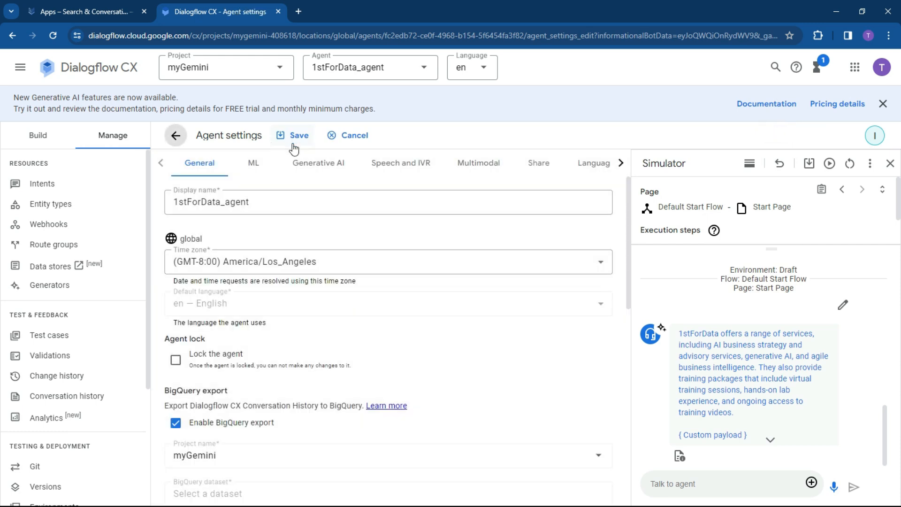
mouse_move(207, 376)
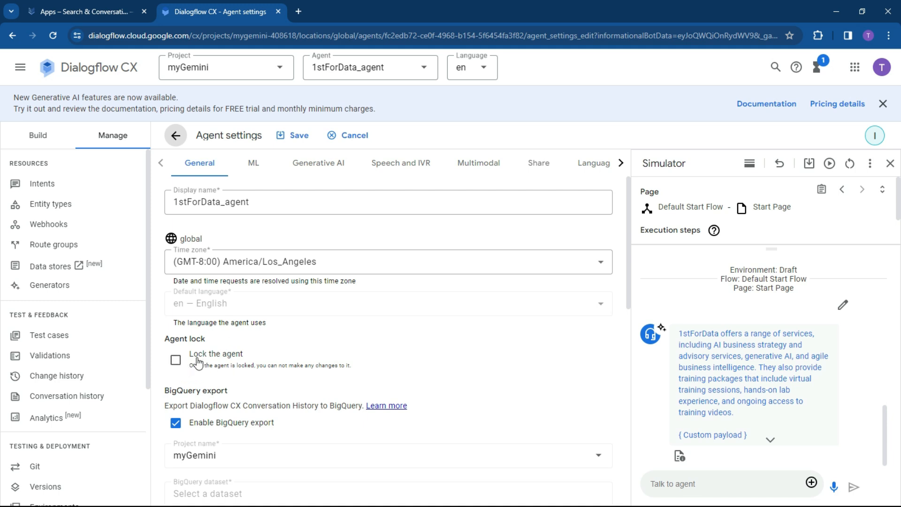
mouse_move(641, 248)
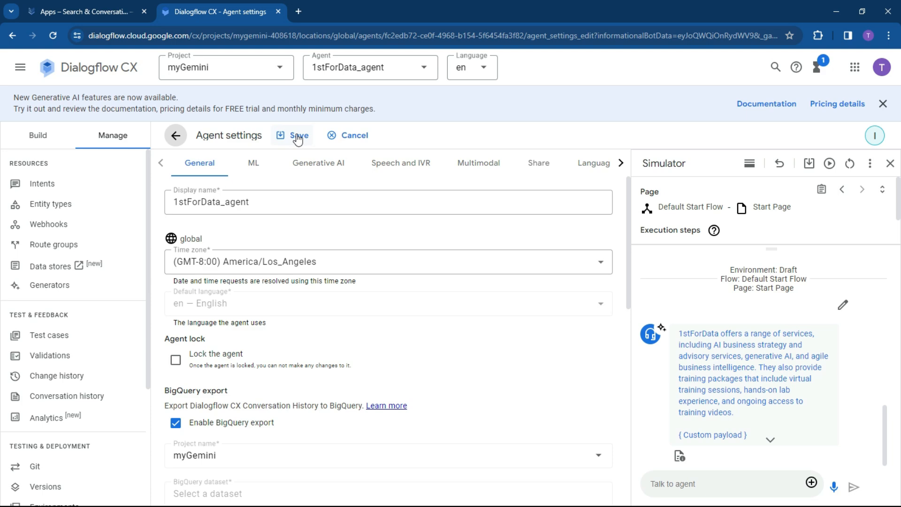
left_click(175, 135)
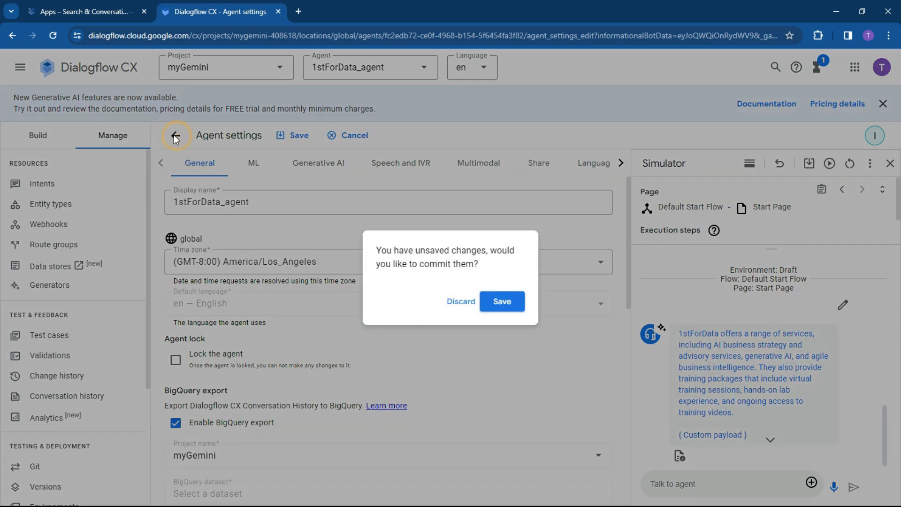
left_click(460, 301)
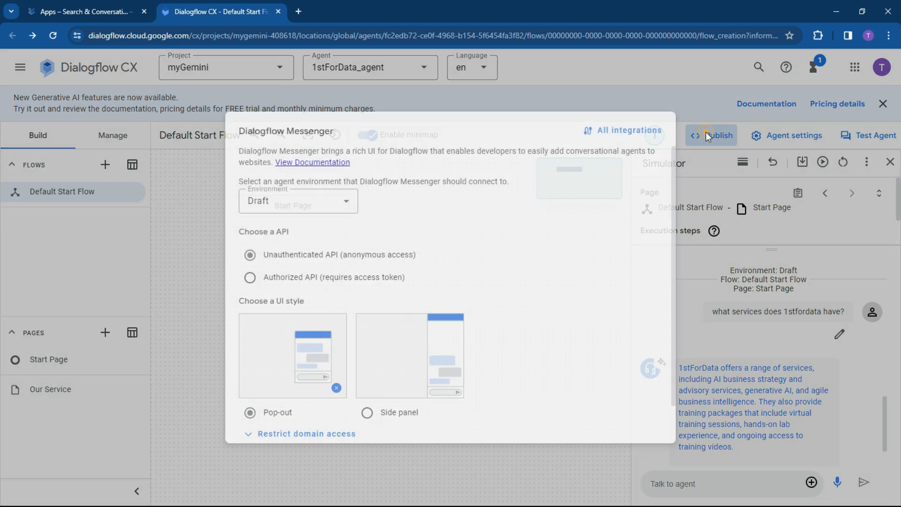
- Choose the unauthenticated (anonymous) API for Dialogflow Messenger after checking the access-token option
left_click(297, 201)
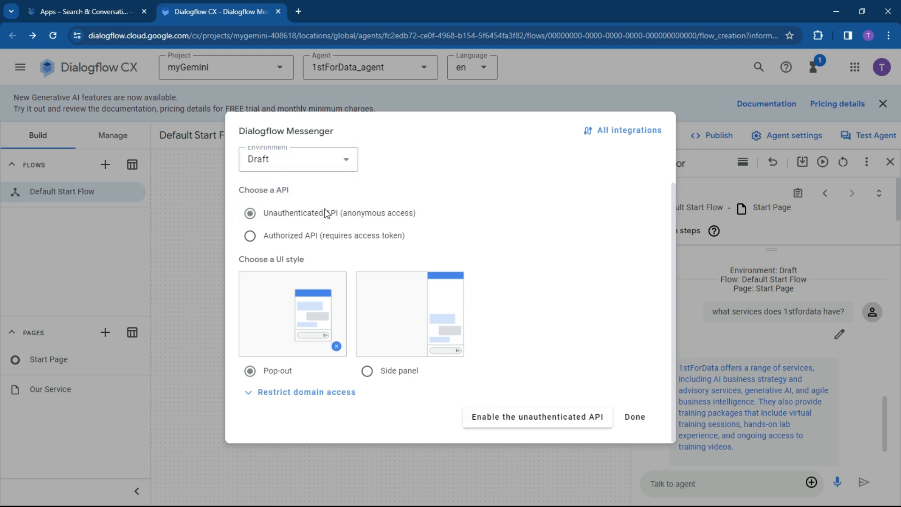
mouse_move(278, 237)
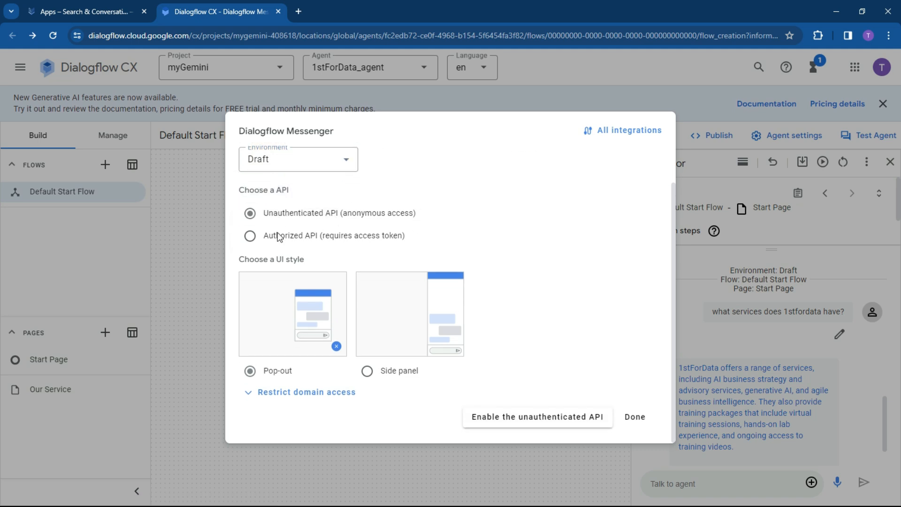
mouse_move(292, 239)
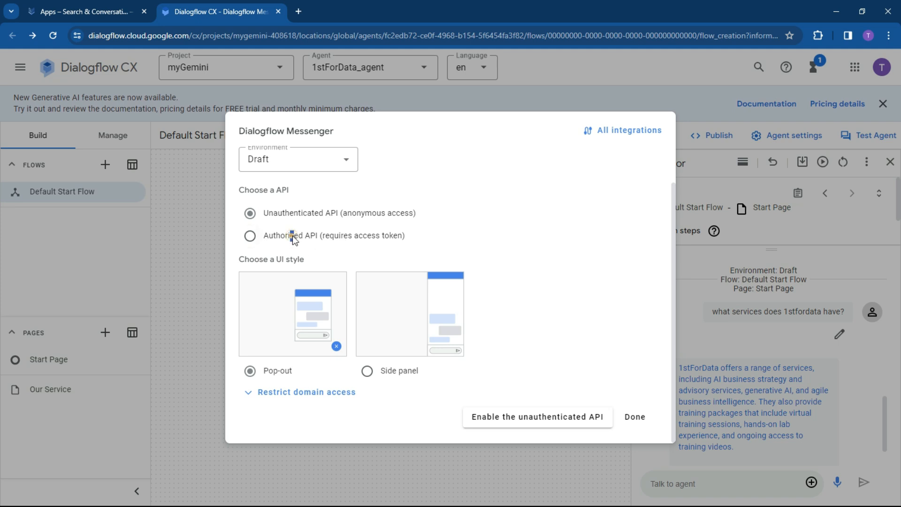
left_click(249, 235)
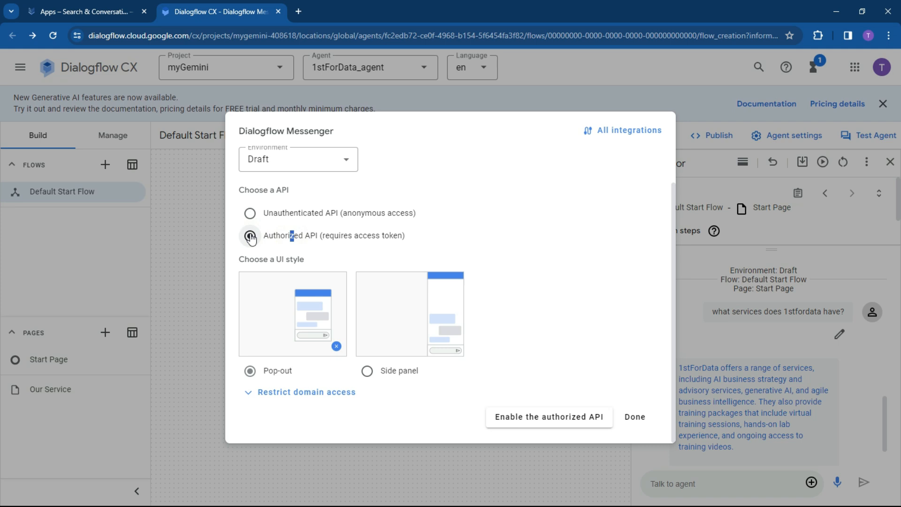
left_click(249, 236)
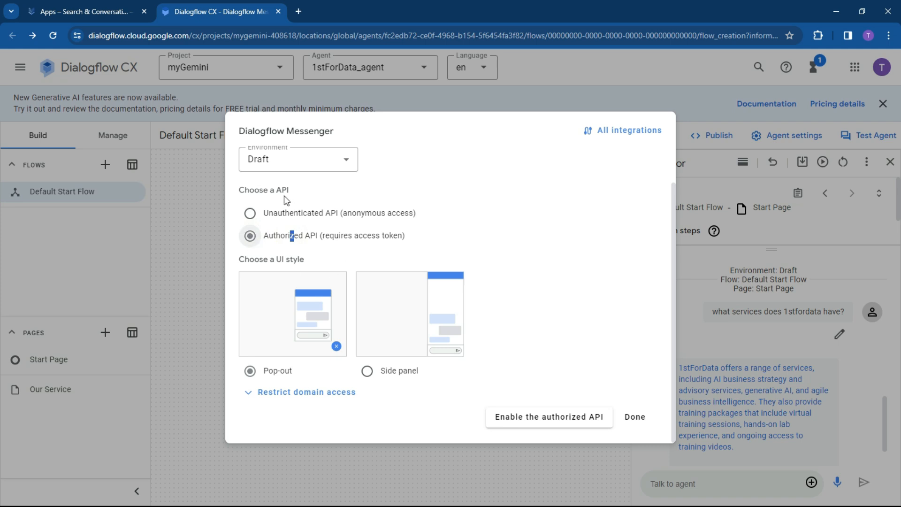
left_click(250, 213)
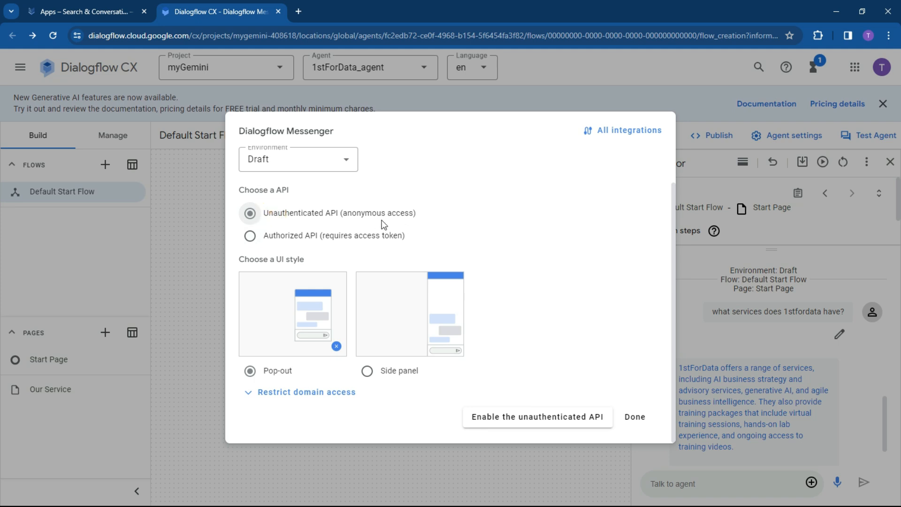
mouse_move(534, 270)
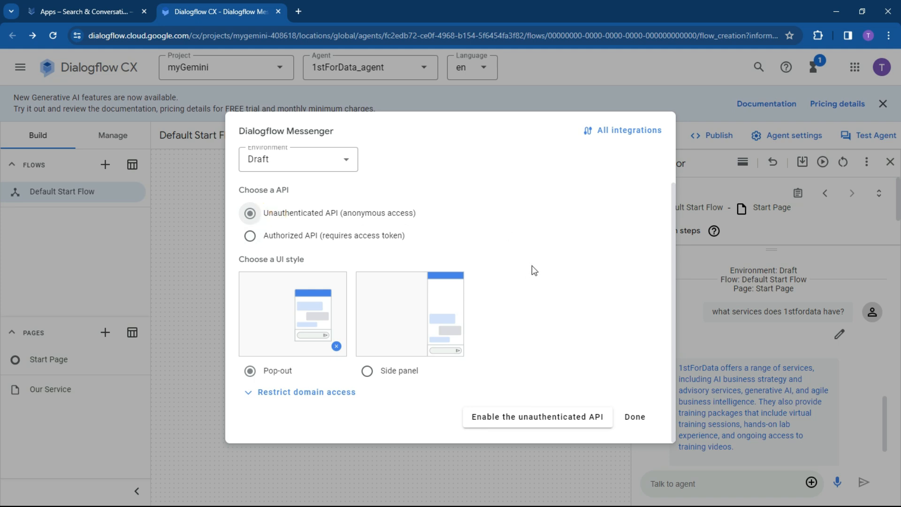
mouse_move(524, 292)
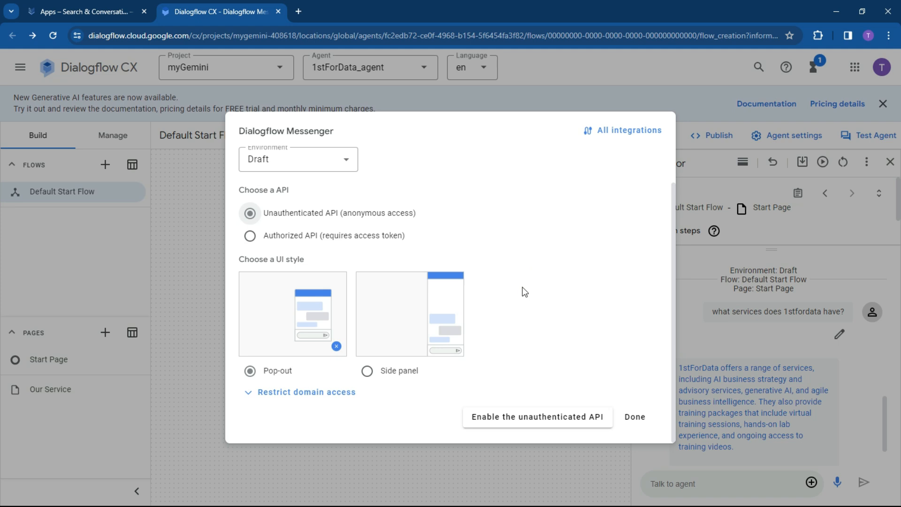
- Review domain restriction options and enable the unauthenticated API for the Draft environment
left_click(248, 393)
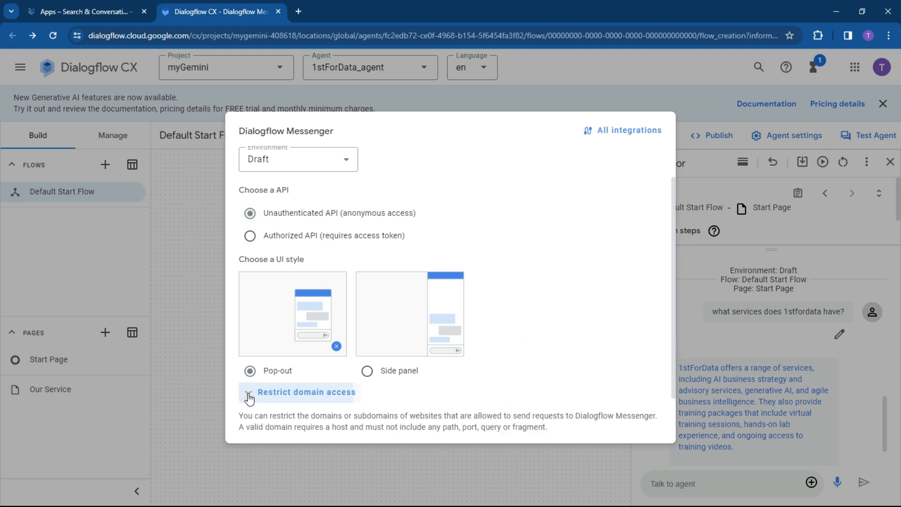
left_click(248, 391)
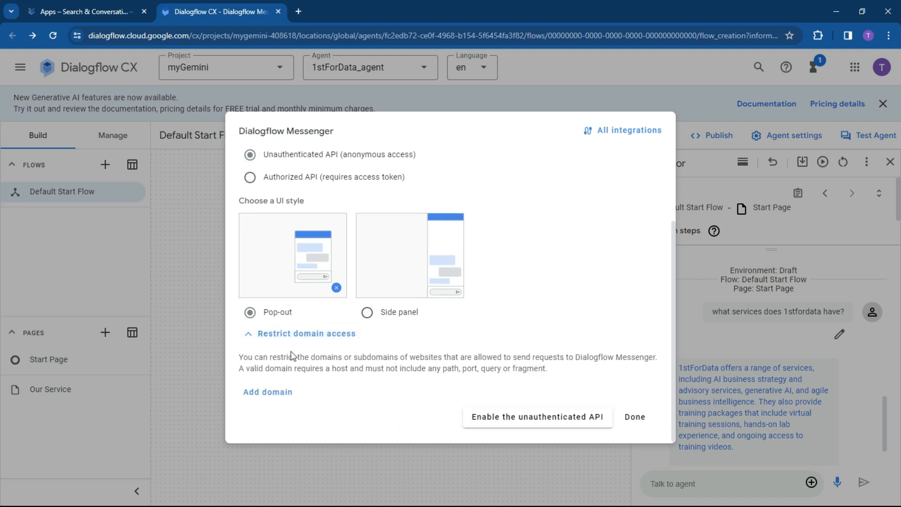
mouse_move(475, 349)
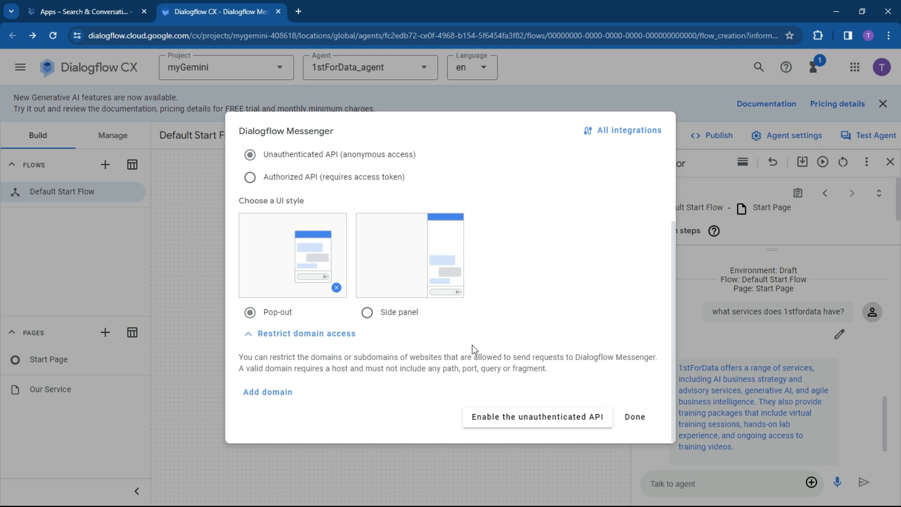
mouse_move(316, 393)
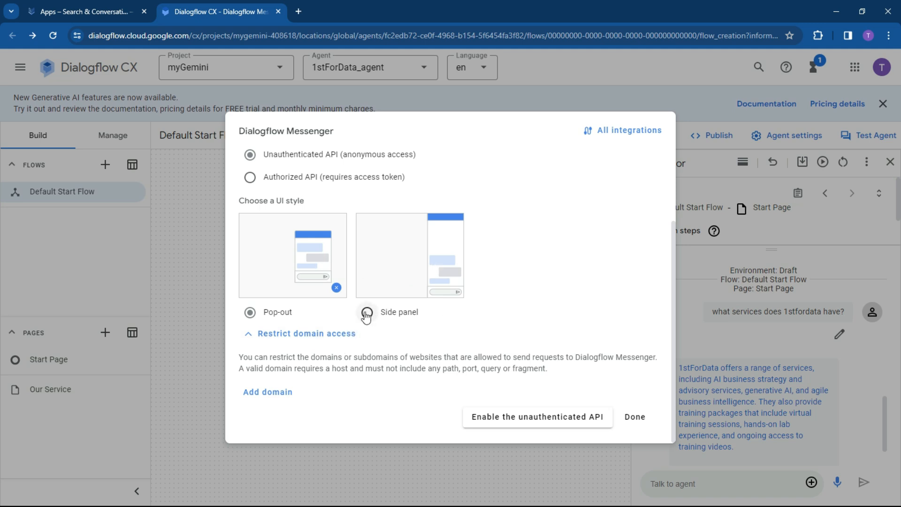
left_click(367, 312)
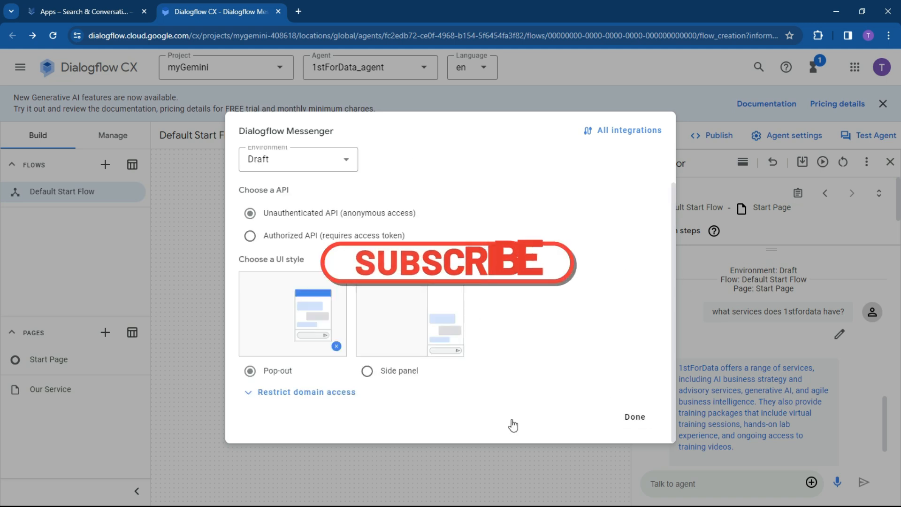
left_click(634, 417)
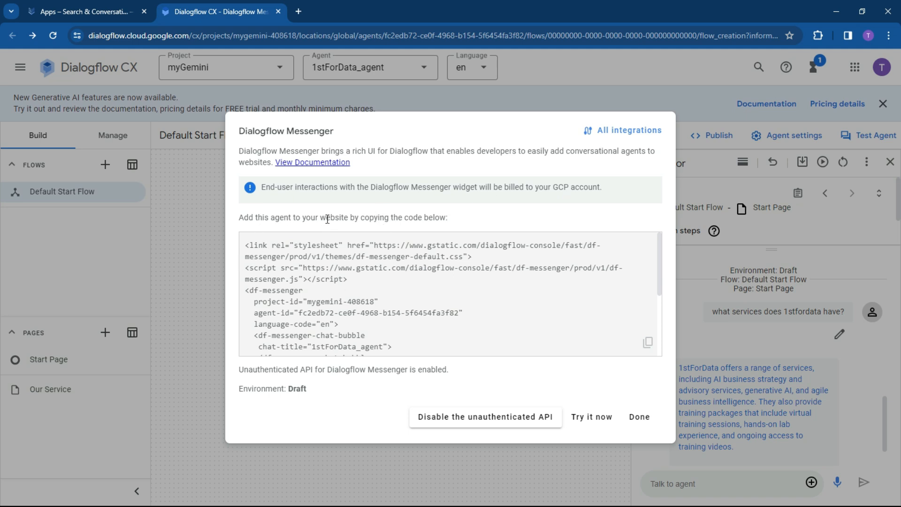
mouse_move(395, 287)
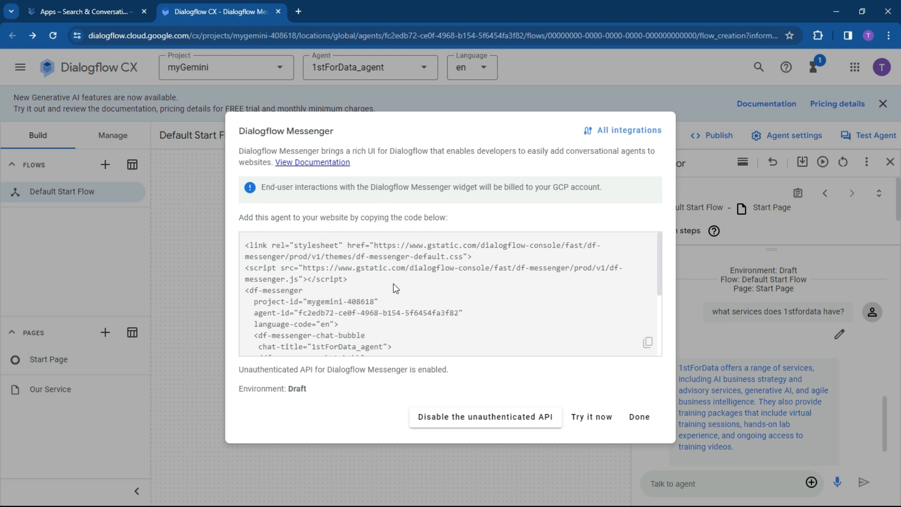
- Scroll through the full Dialogflow Messenger embed snippet down to its styling block
scroll("down", 3)
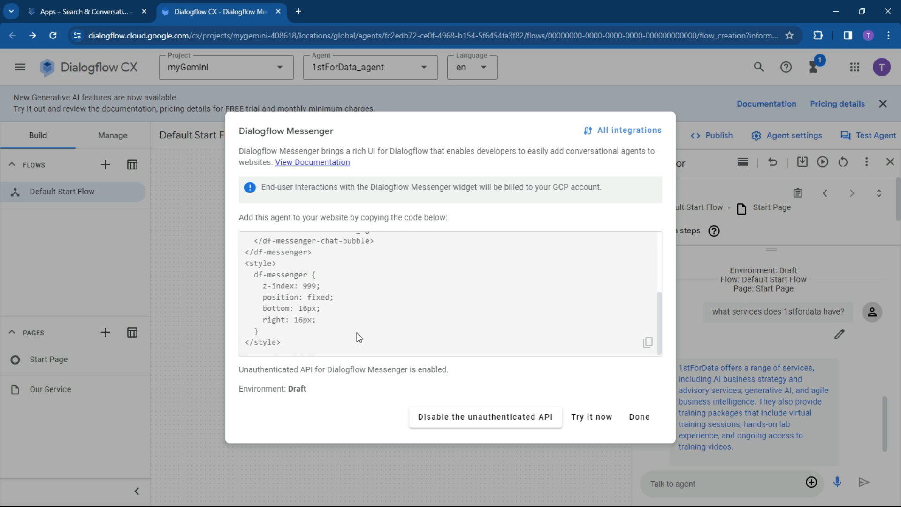
scroll("up", 3)
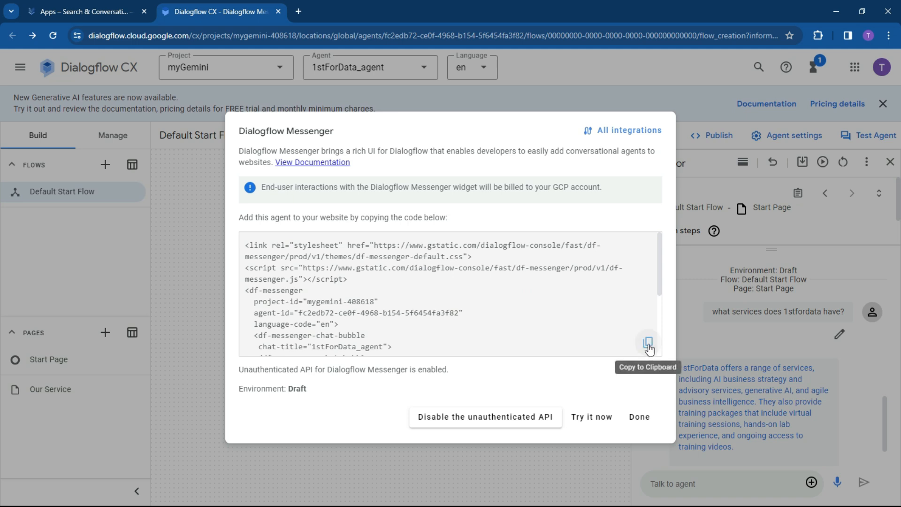
mouse_move(590, 416)
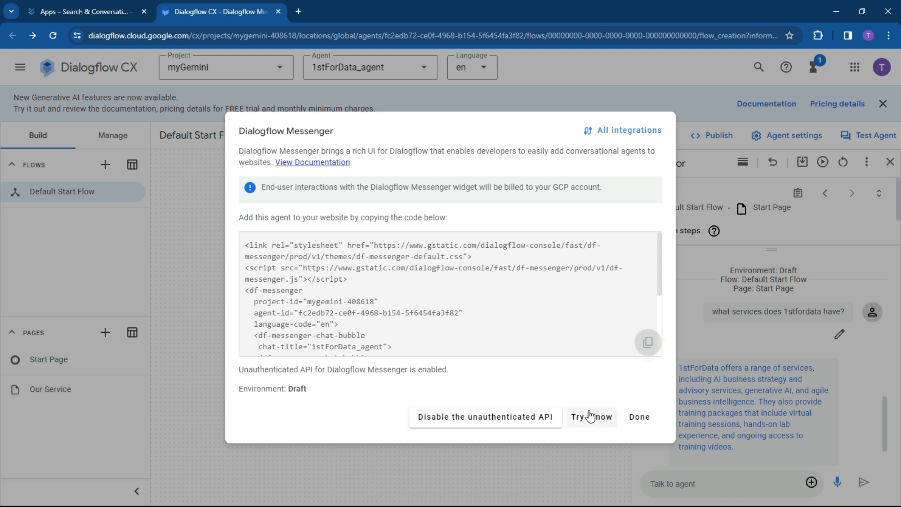
mouse_move(396, 477)
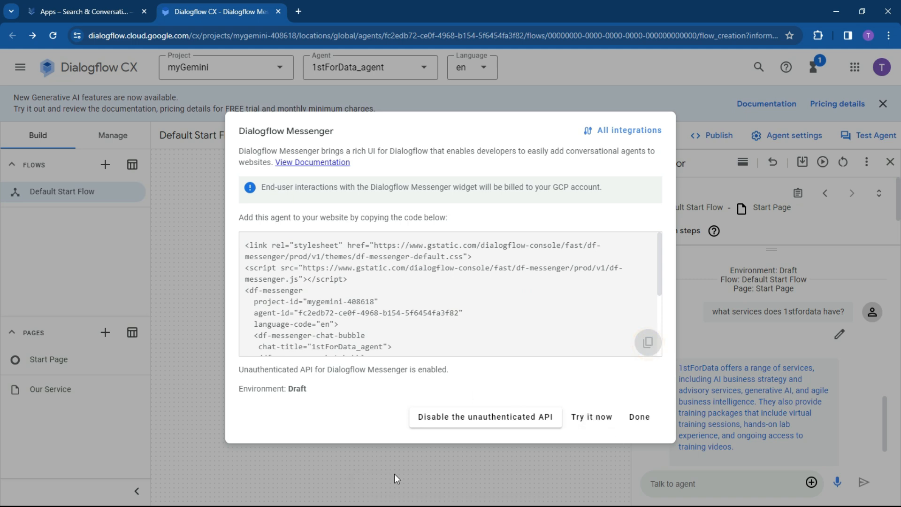
mouse_move(591, 416)
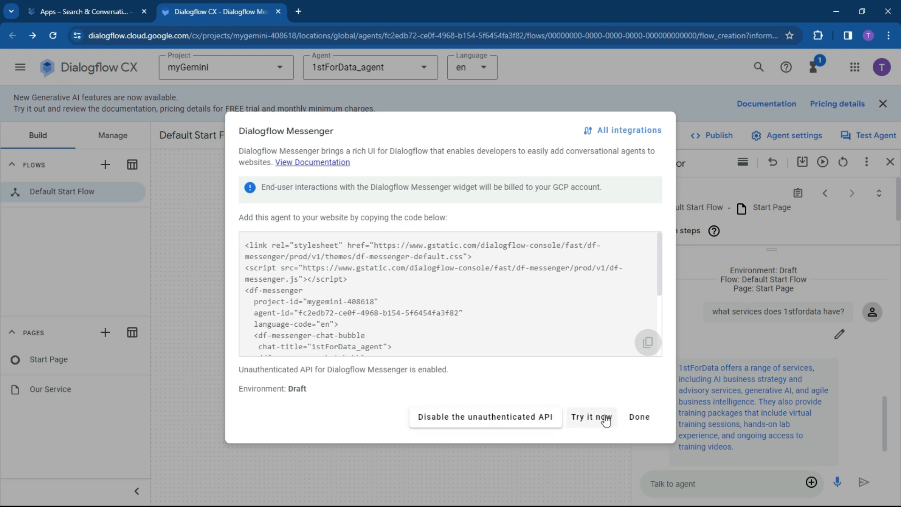
- Launch the widget preview and ask the agent 'what is 1stfordata'
left_click(591, 417)
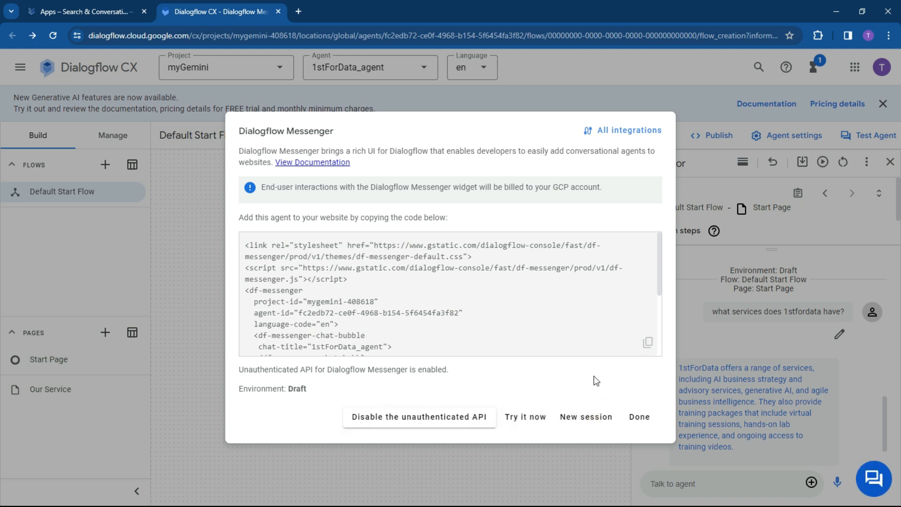
mouse_move(872, 477)
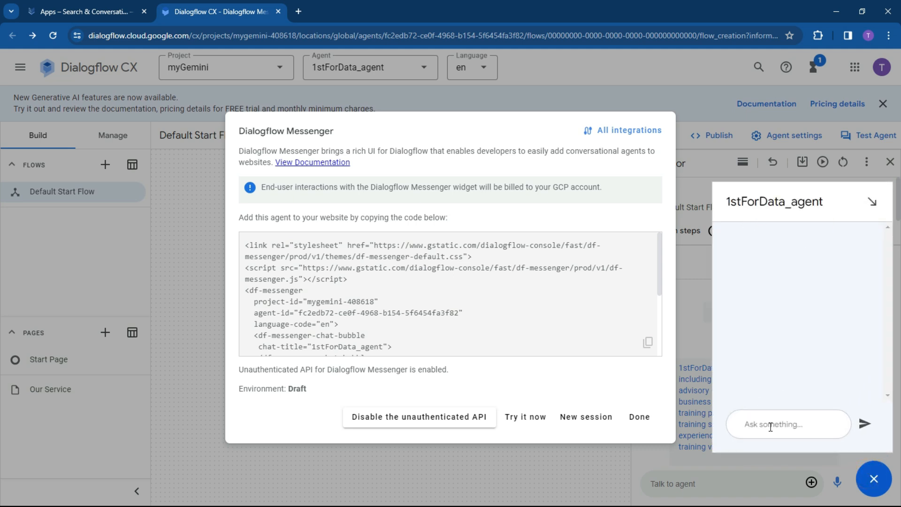
left_click(788, 424)
type("what is")
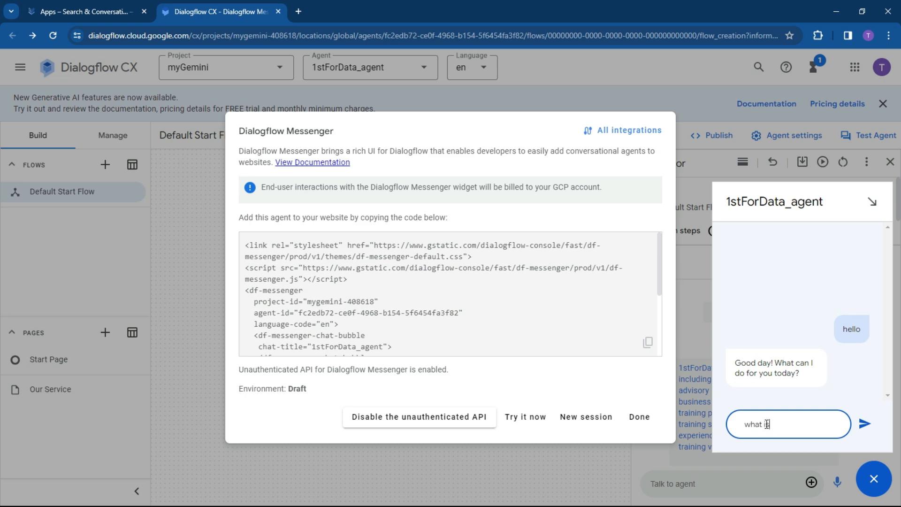
type("1stfordata")
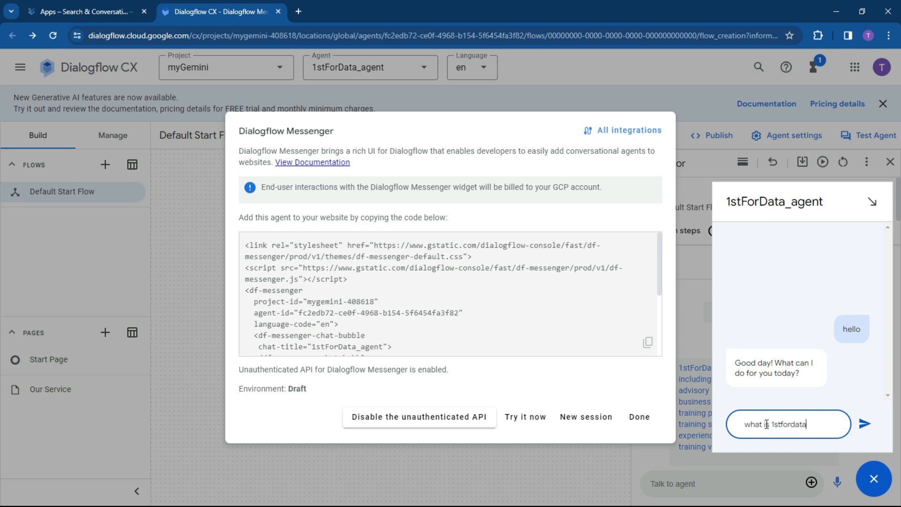
left_click(863, 423)
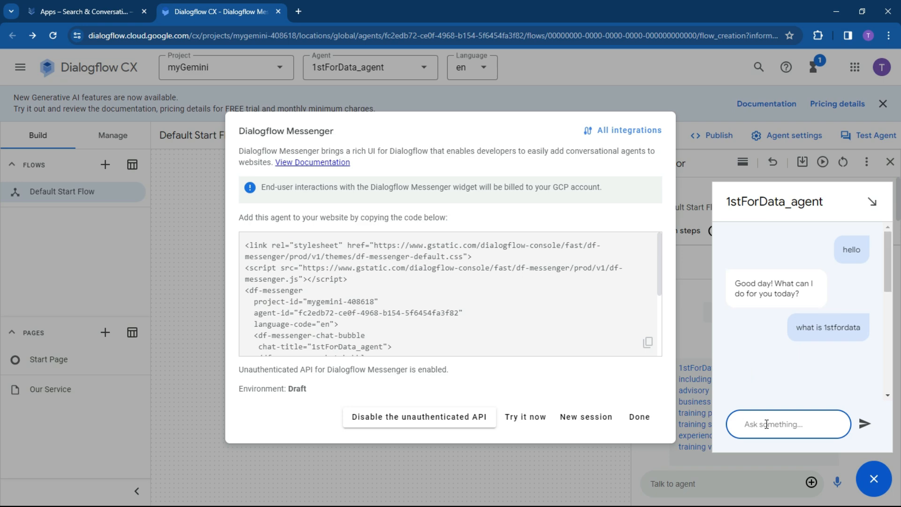
- Read the agent's company description reply citing the About | 1stForData page
scroll("down", 3)
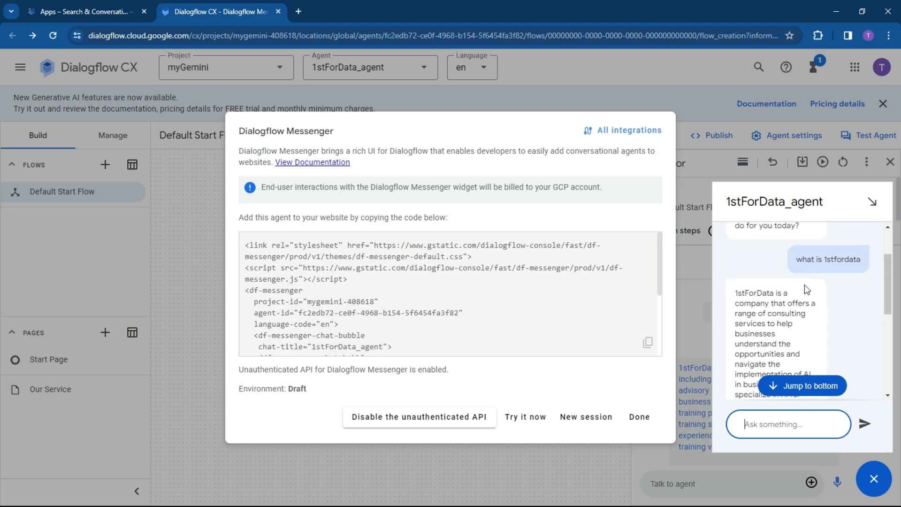
scroll("down", 3)
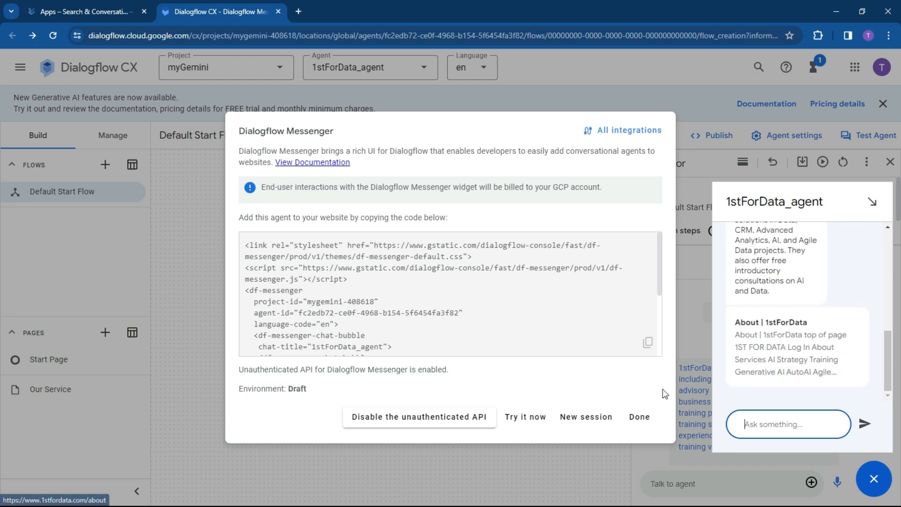
mouse_move(330, 312)
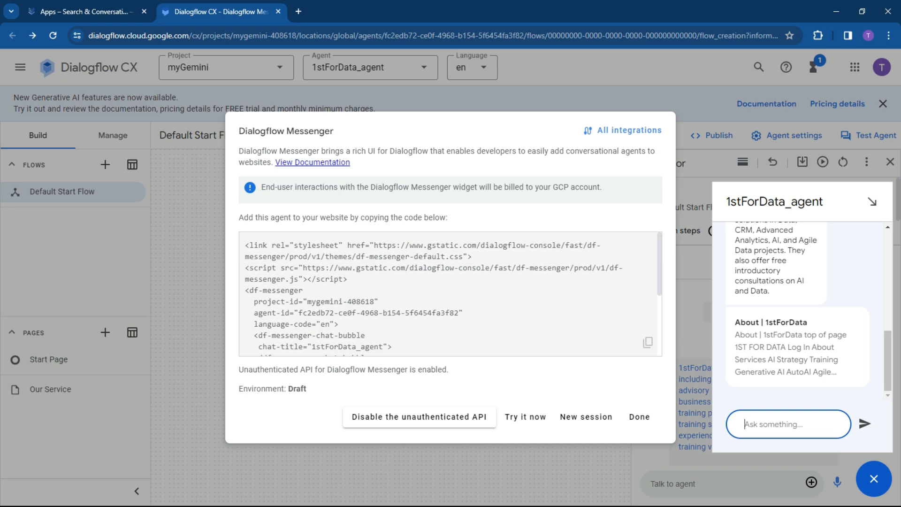
mouse_move(496, 306)
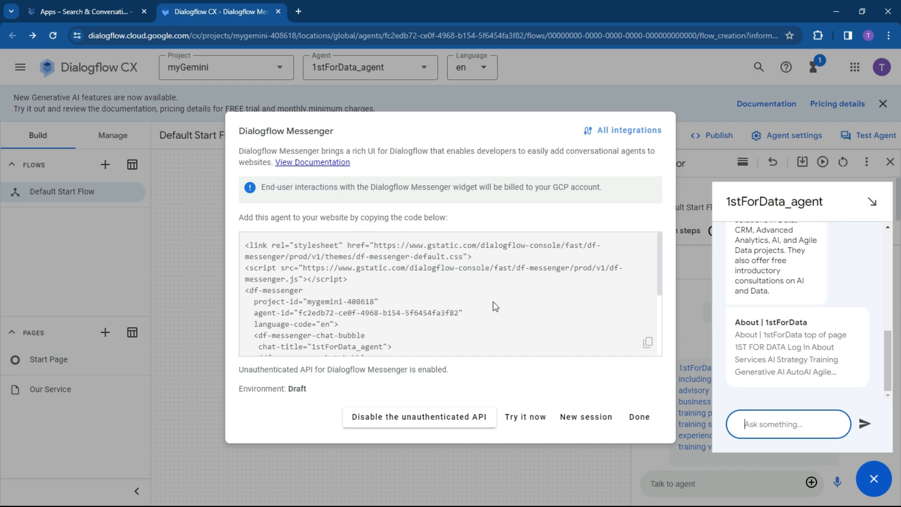
mouse_move(515, 297)
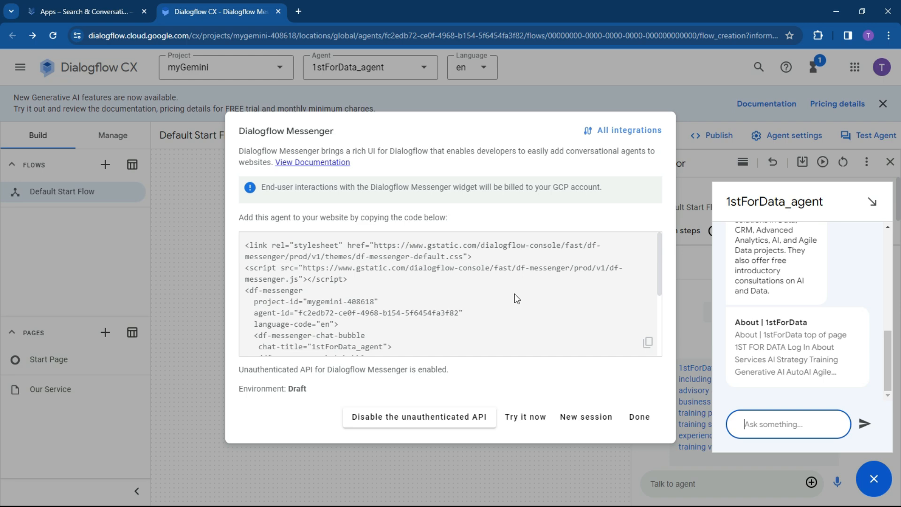
mouse_move(836, 327)
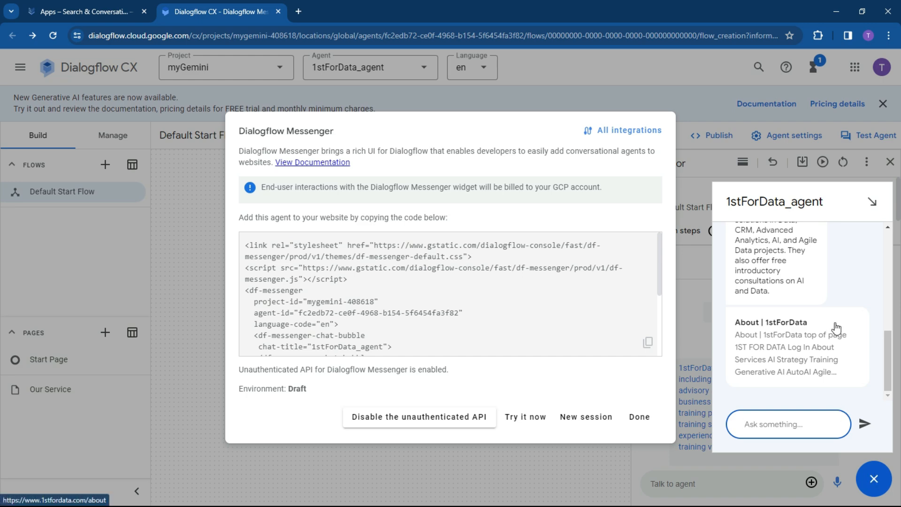